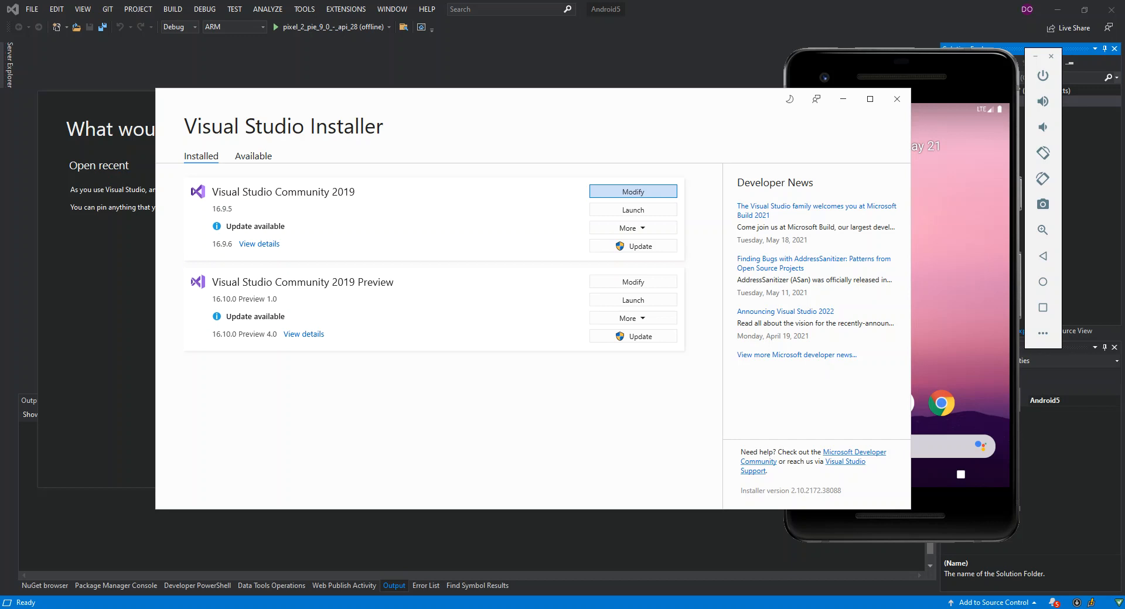
mouse_move(941, 291)
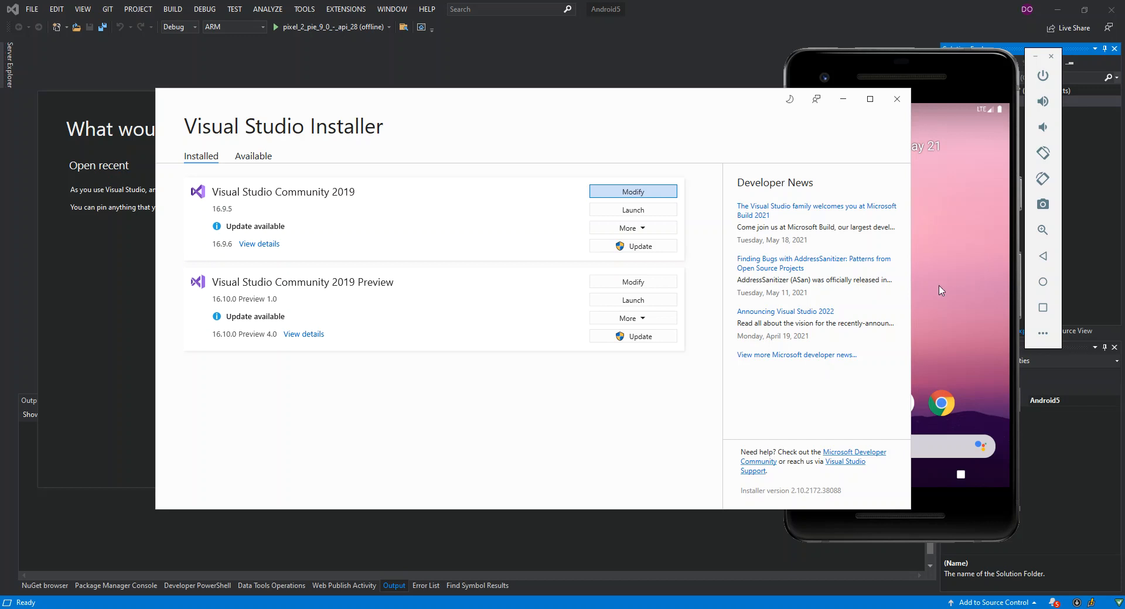
mouse_move(499, 88)
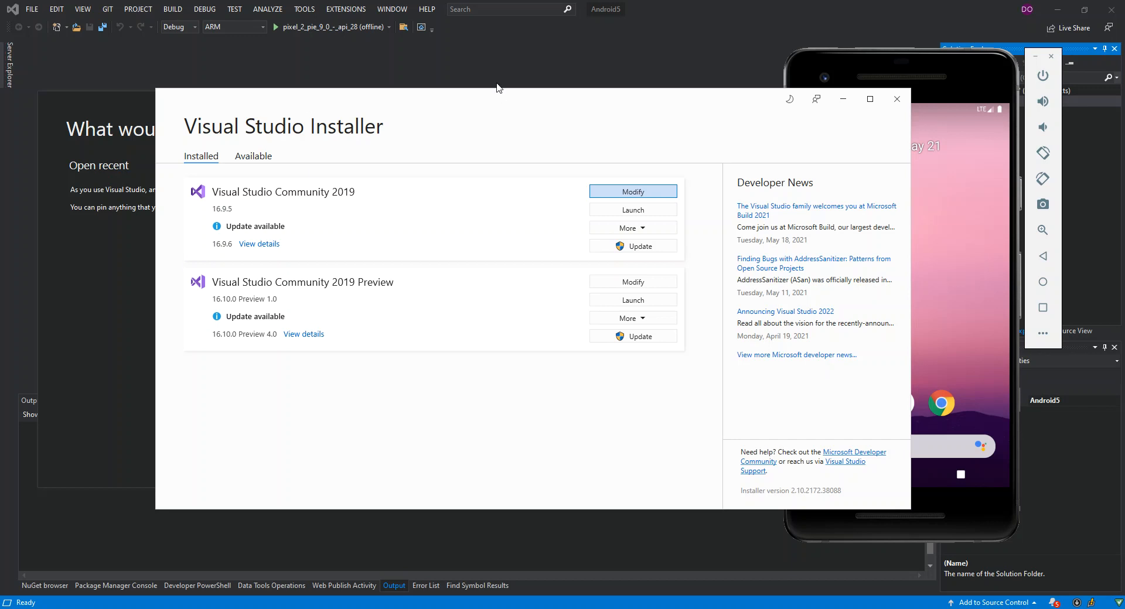
mouse_move(581, 167)
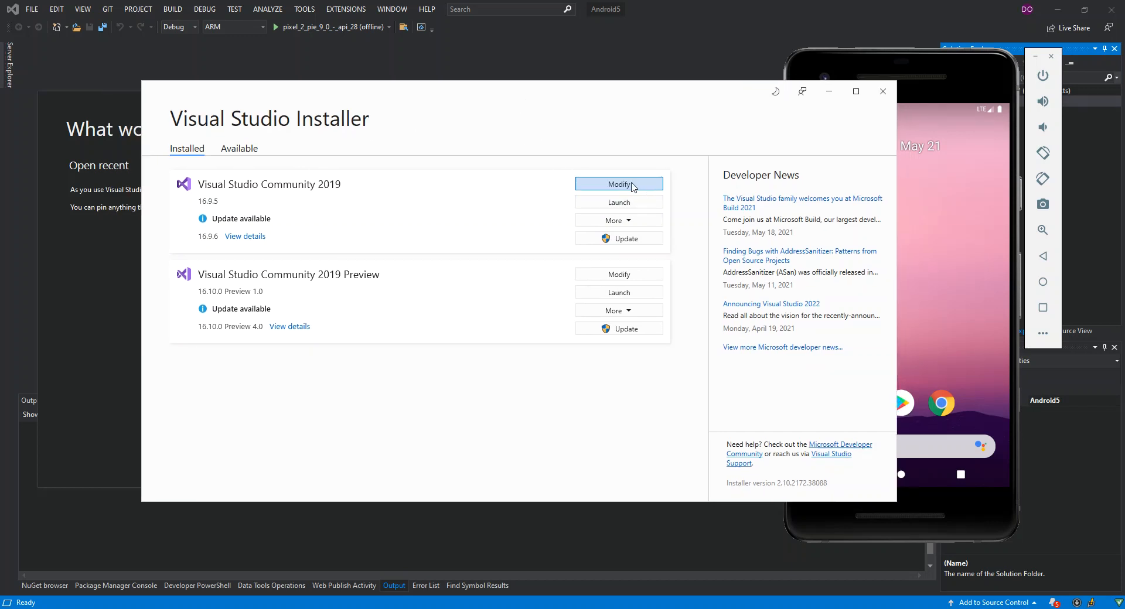
mouse_move(248, 201)
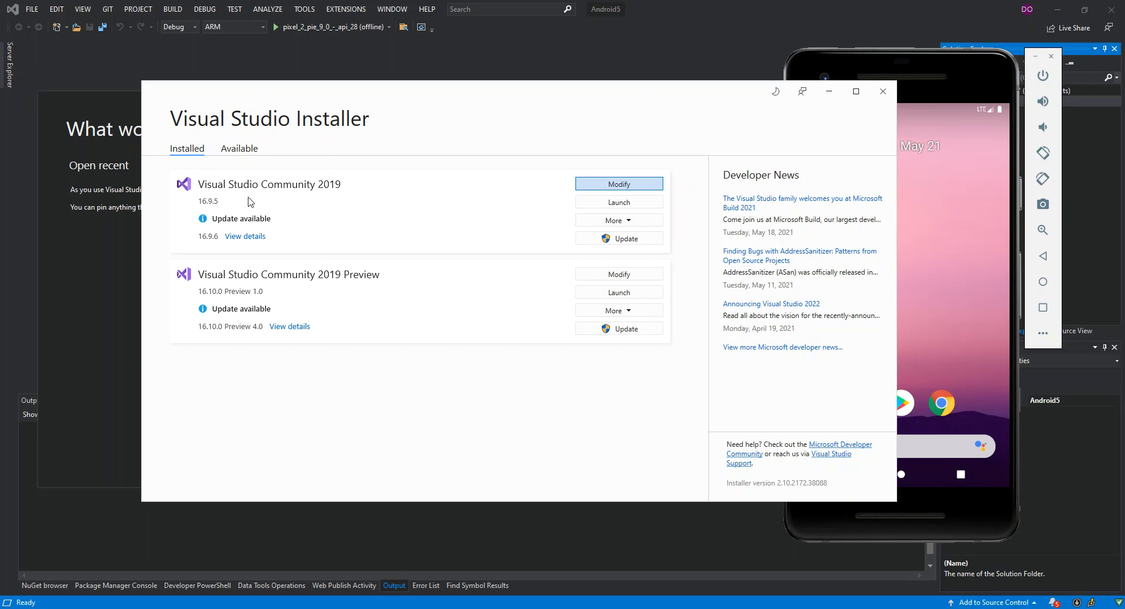
mouse_move(541, 205)
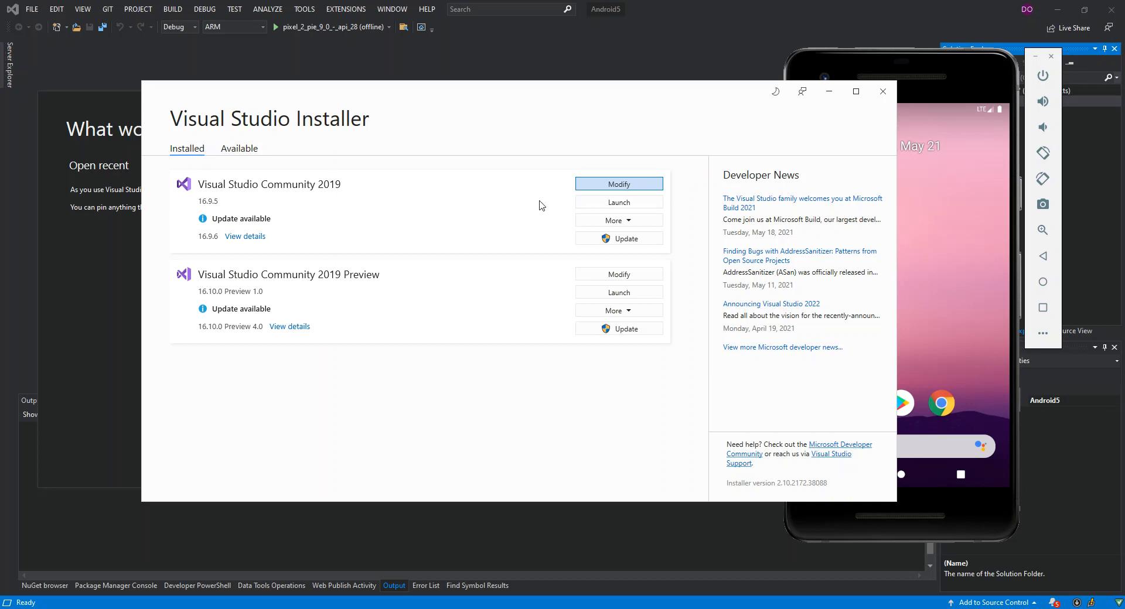
Step: Modify Visual Studio Community 2019 and reveal the Workloads list down to Mobile development with C++
click(618, 184)
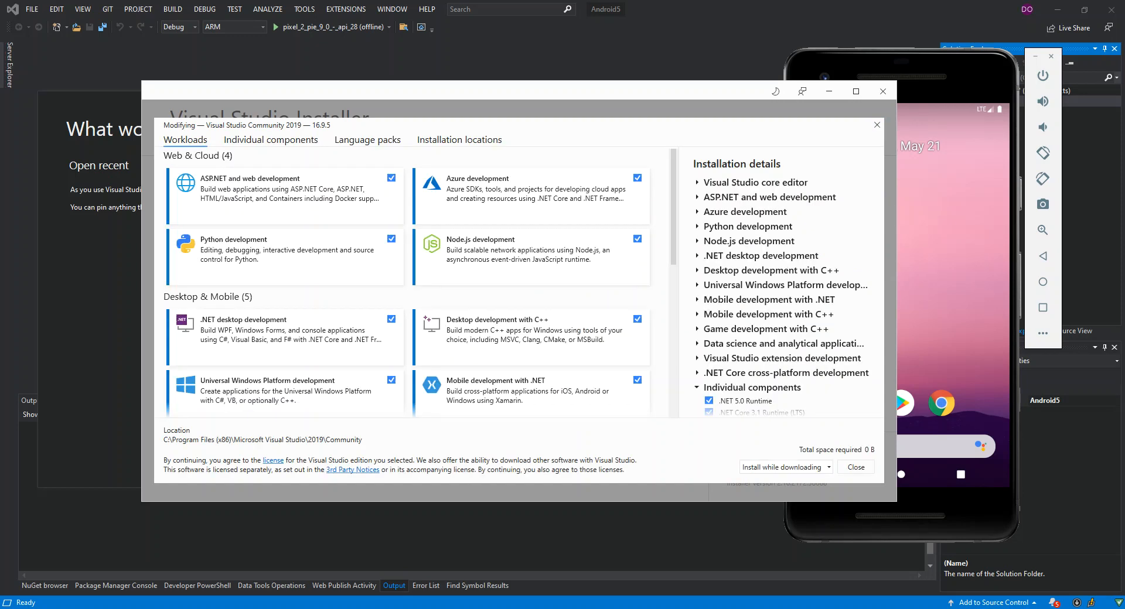
mouse_move(200, 170)
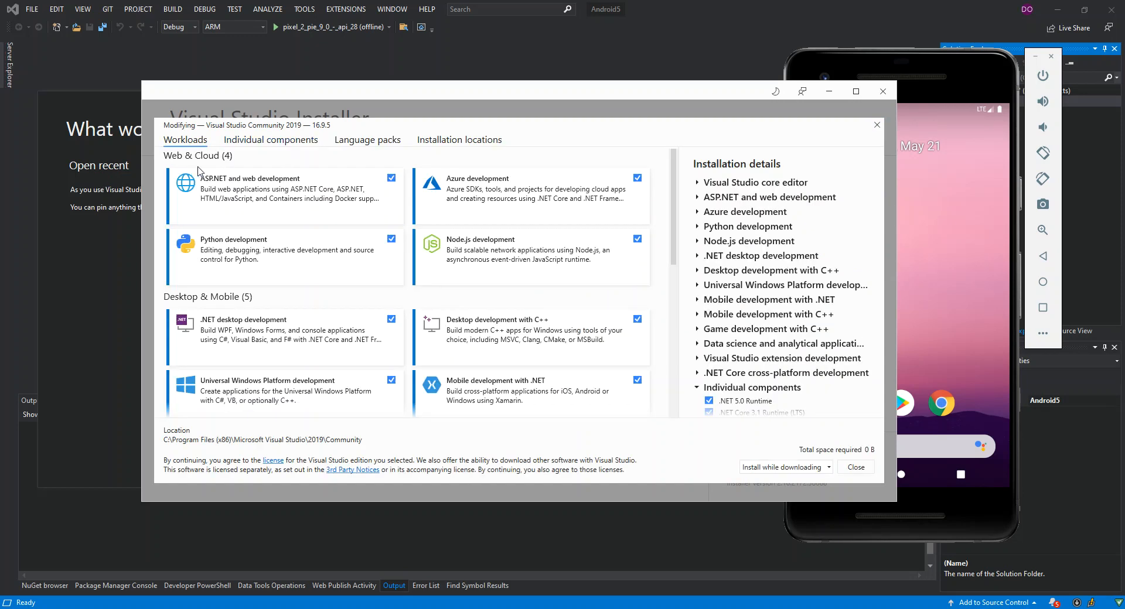
scroll(down, 3)
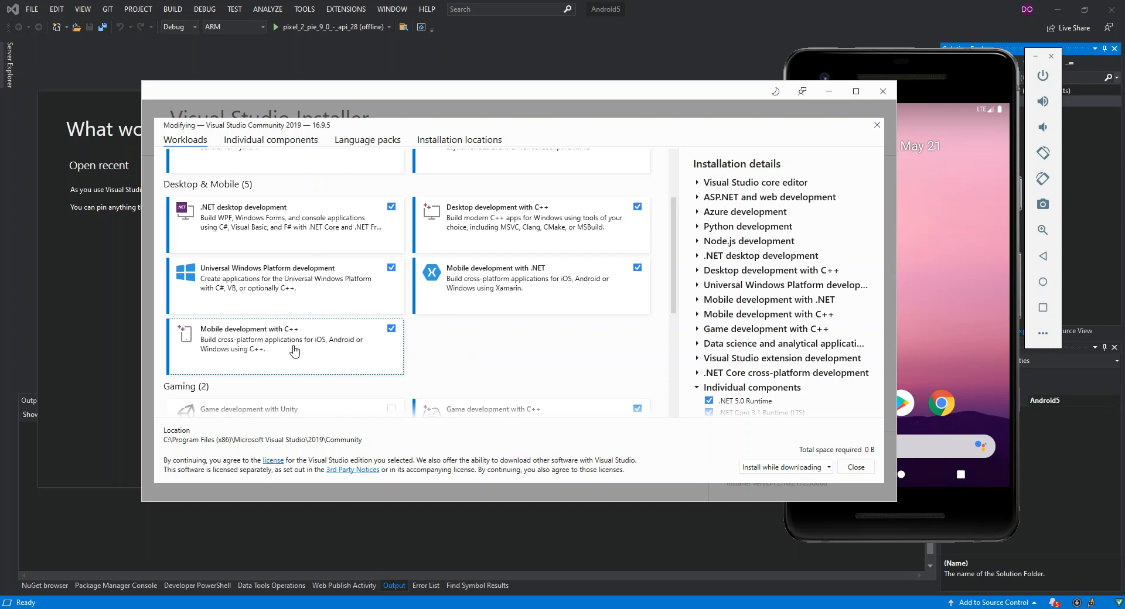
mouse_move(224, 356)
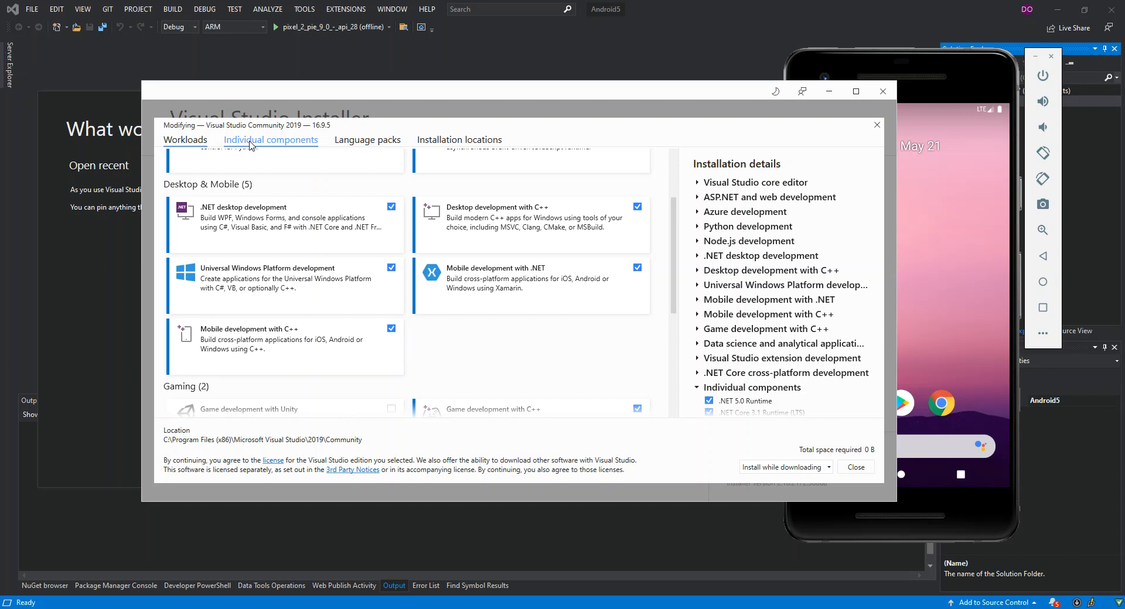
Step: Show Individual components down to Development activities with C++ Android development tools checked
click(271, 140)
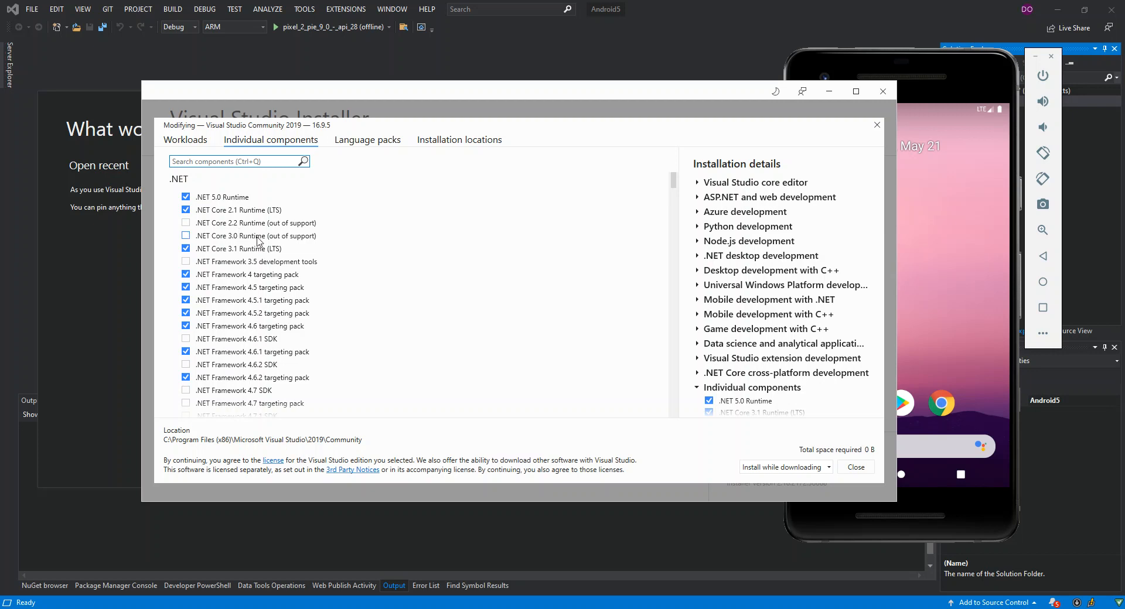
mouse_move(298, 254)
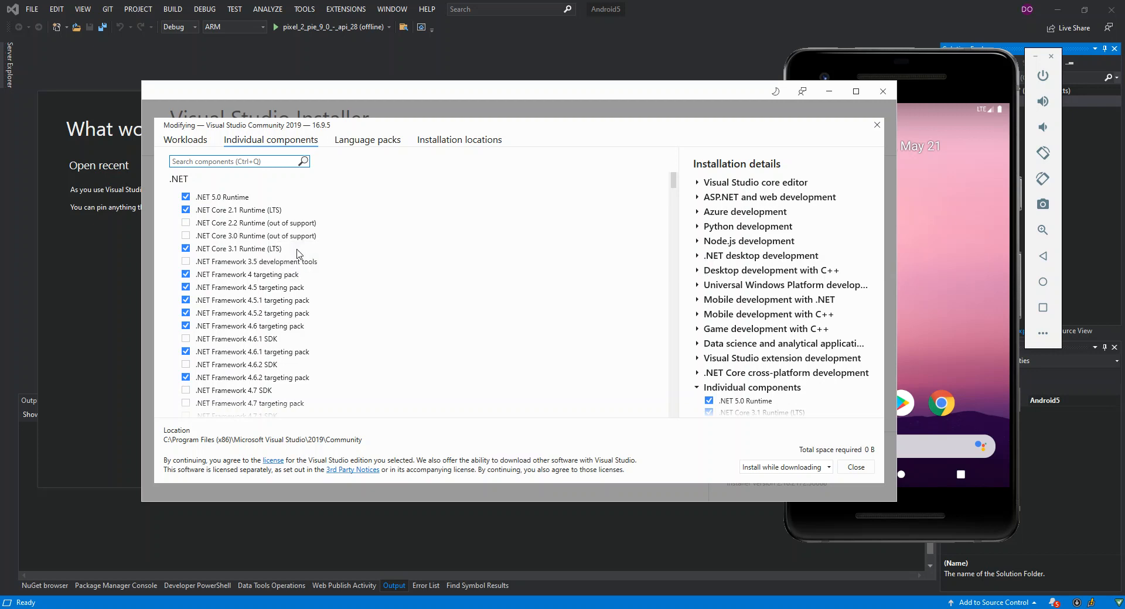
scroll(down, 3)
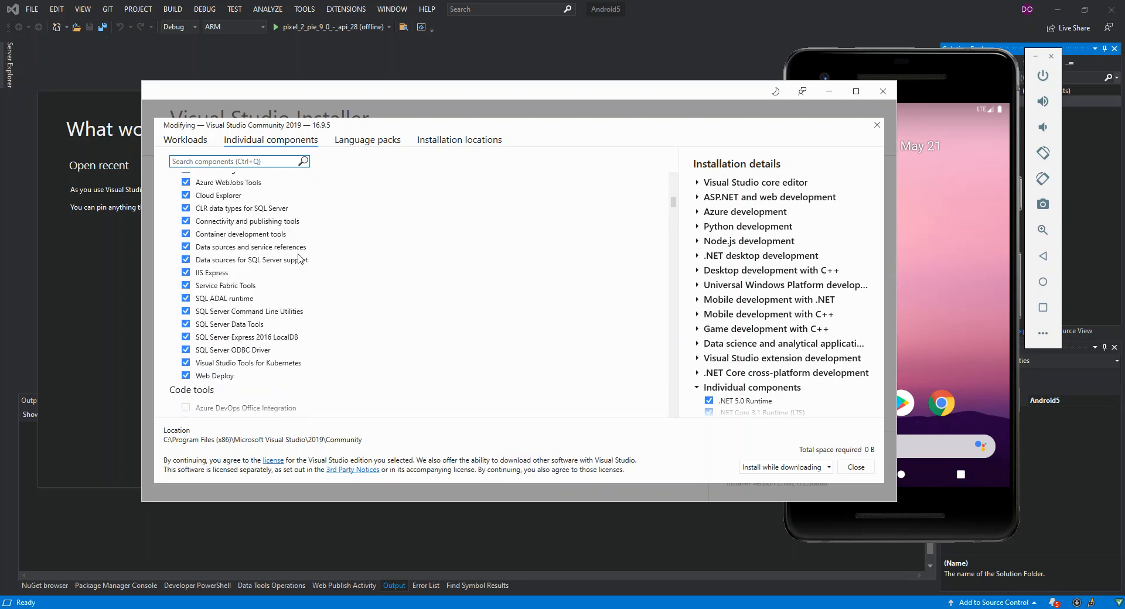
scroll(down, 3)
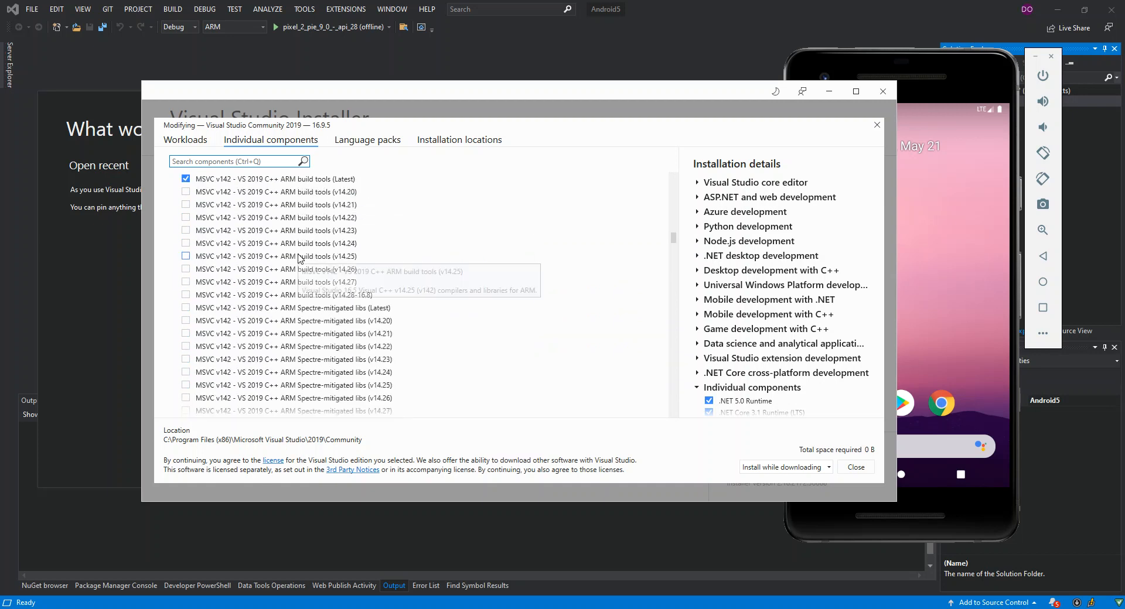
scroll(down, 3)
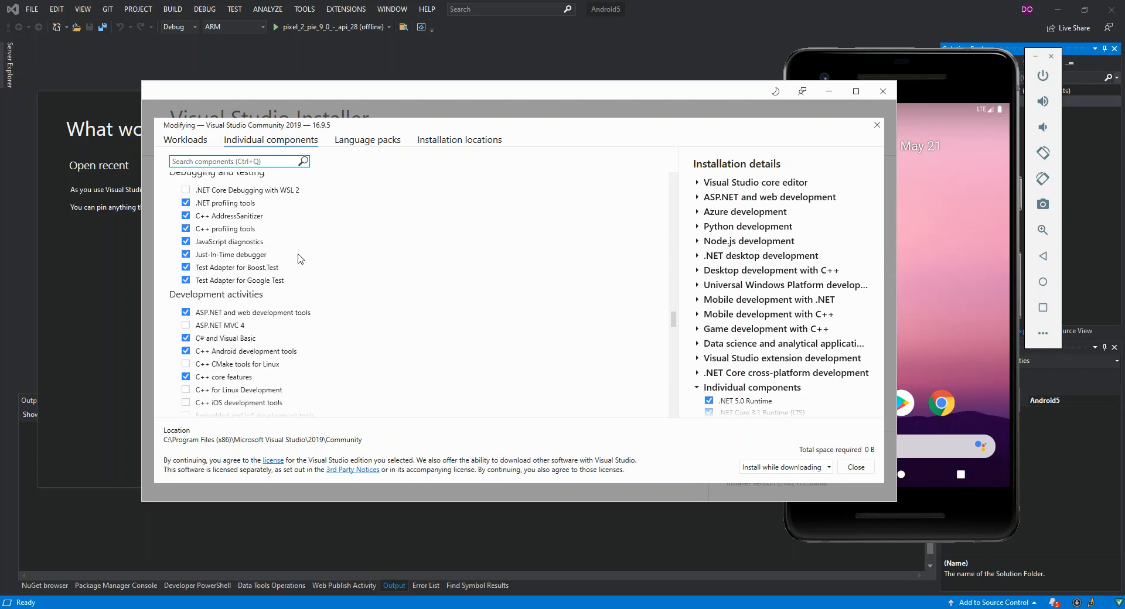
scroll(down, 3)
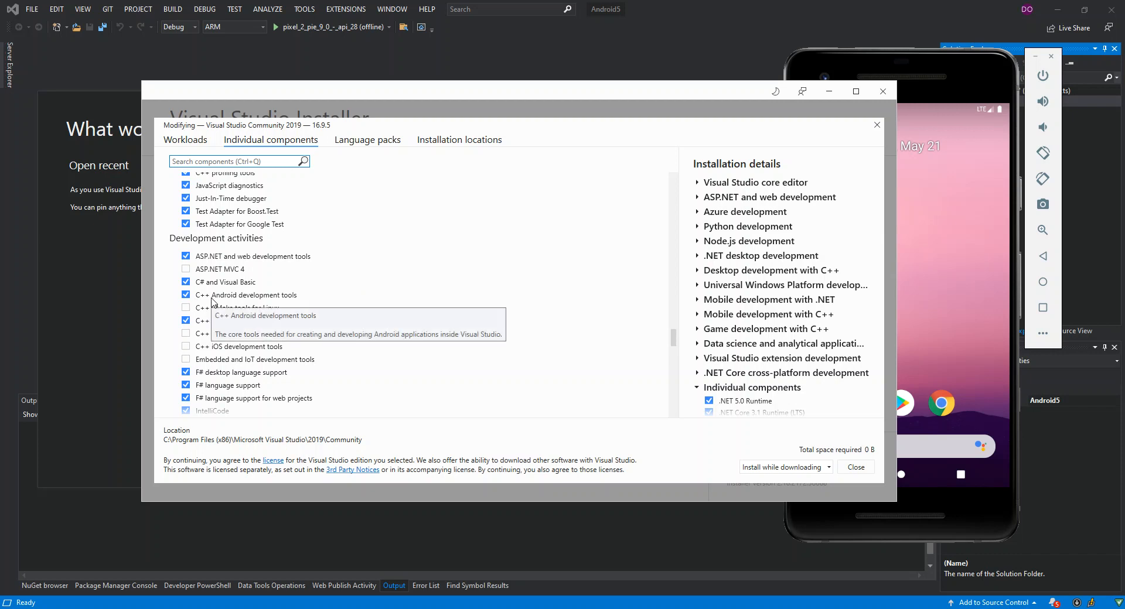
mouse_move(274, 303)
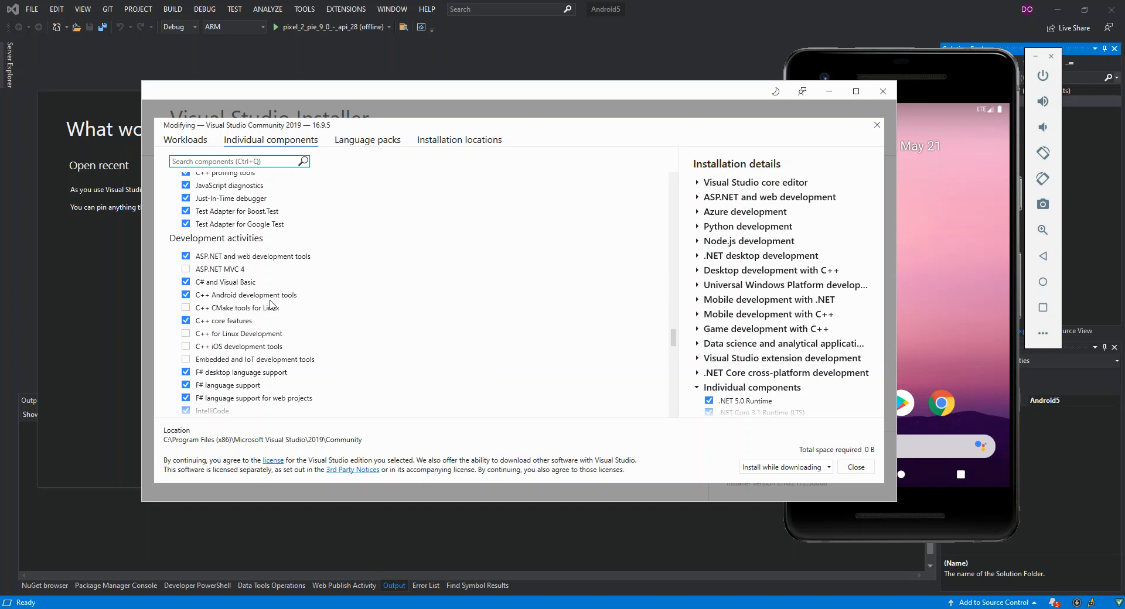
mouse_move(246, 295)
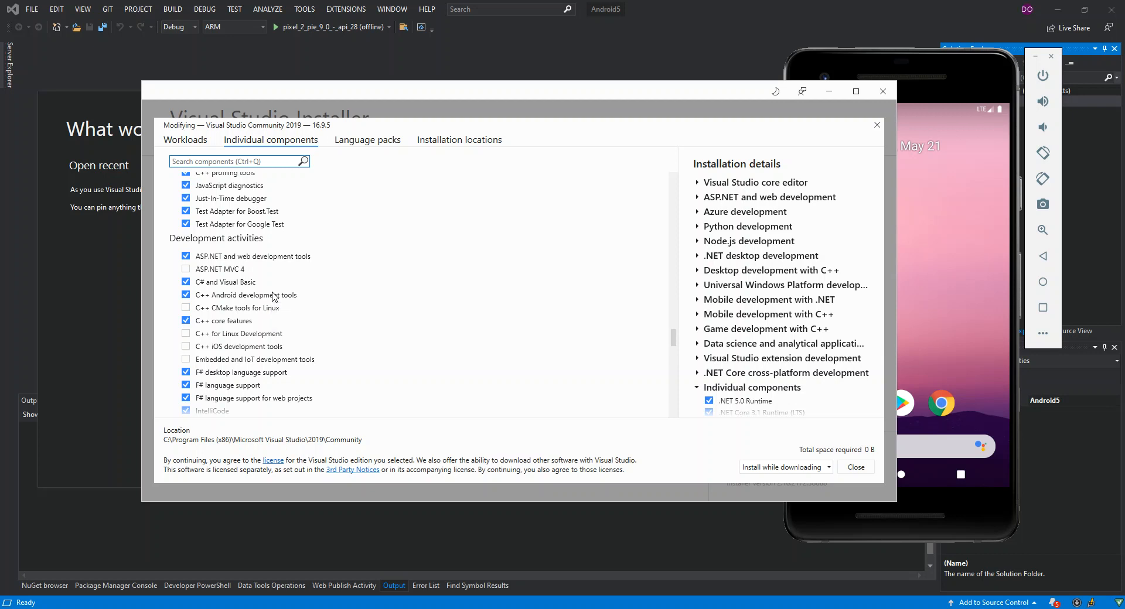
mouse_move(282, 320)
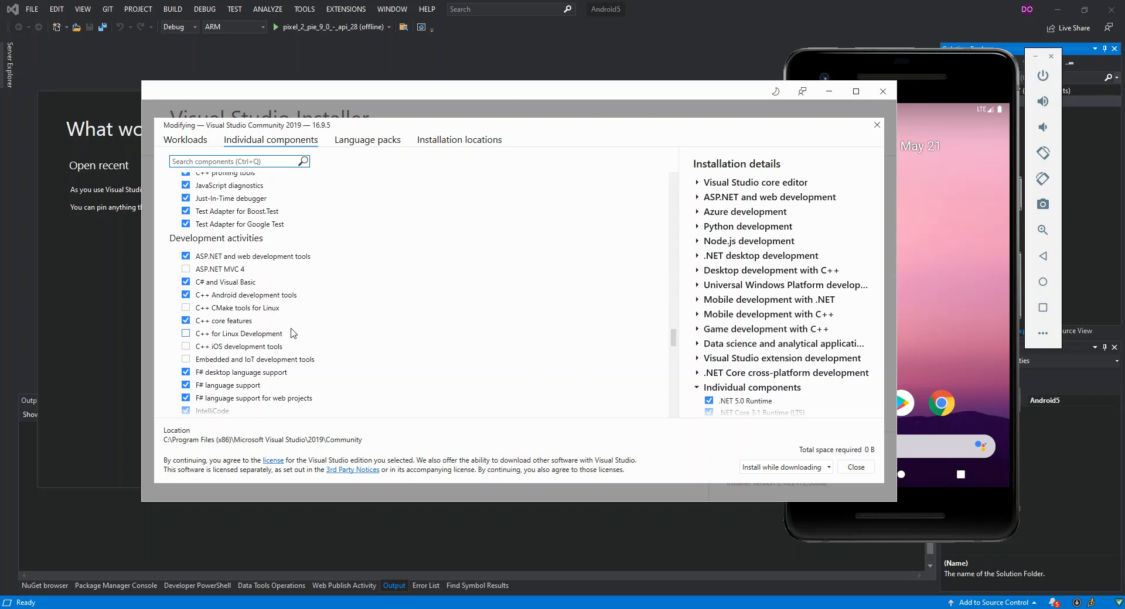
Step: Reach SDKs, libraries, and frameworks where Android SDK setup (API level 25) and Apache Ant are checked
scroll(down, 3)
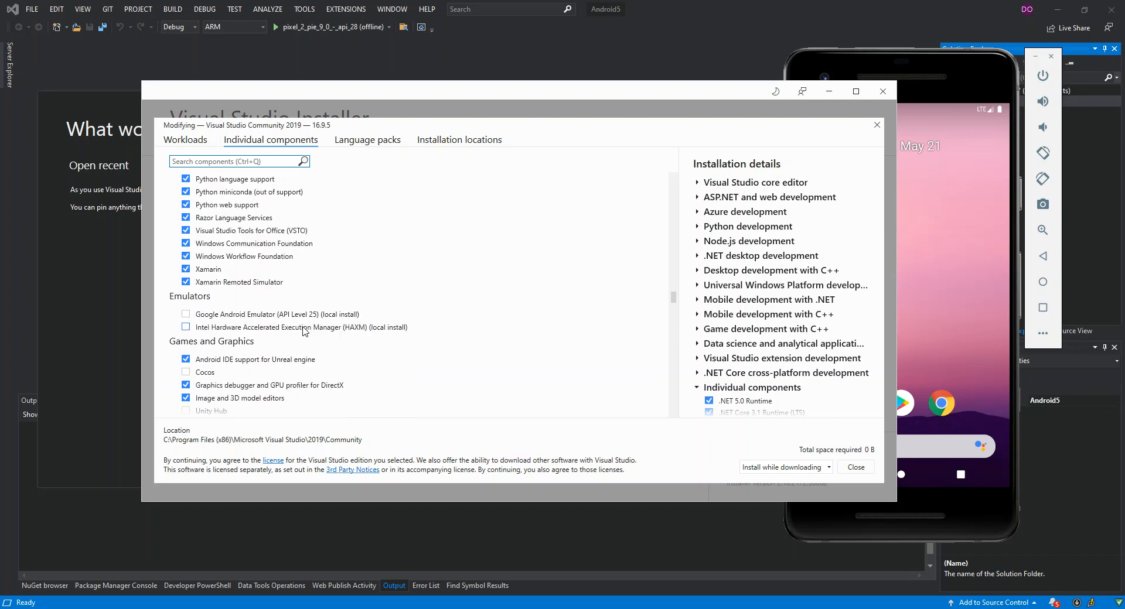
scroll(down, 3)
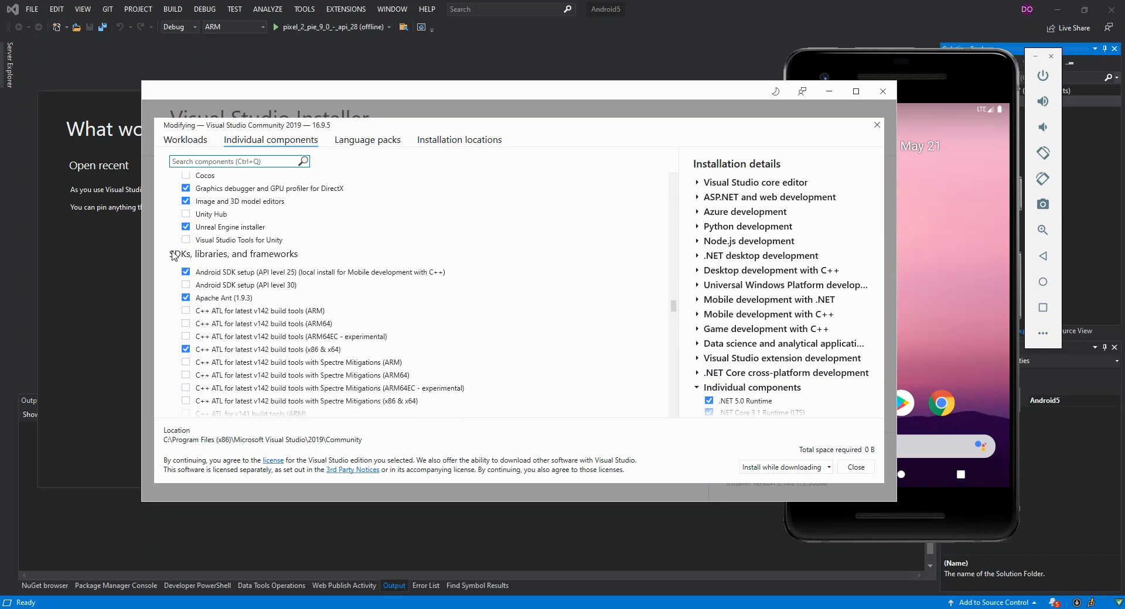
mouse_move(287, 269)
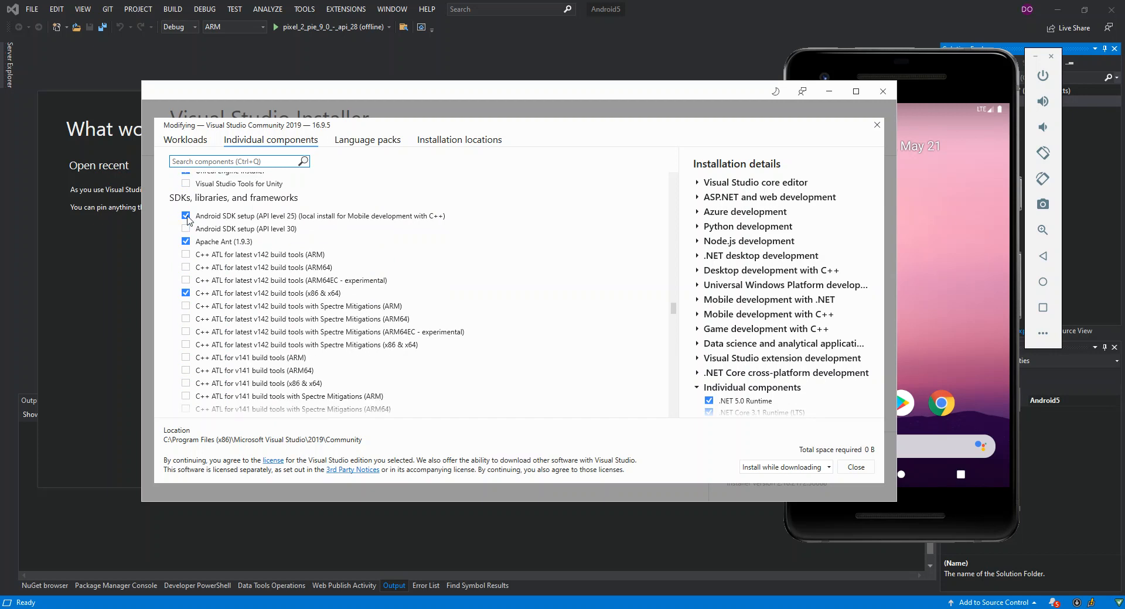
mouse_move(237, 222)
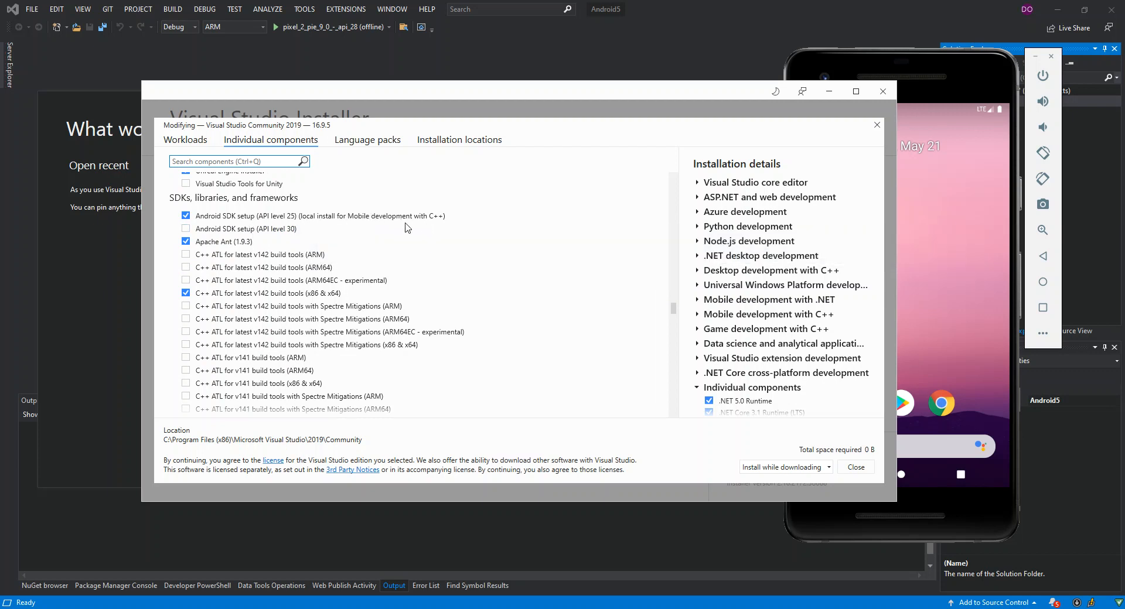
mouse_move(386, 216)
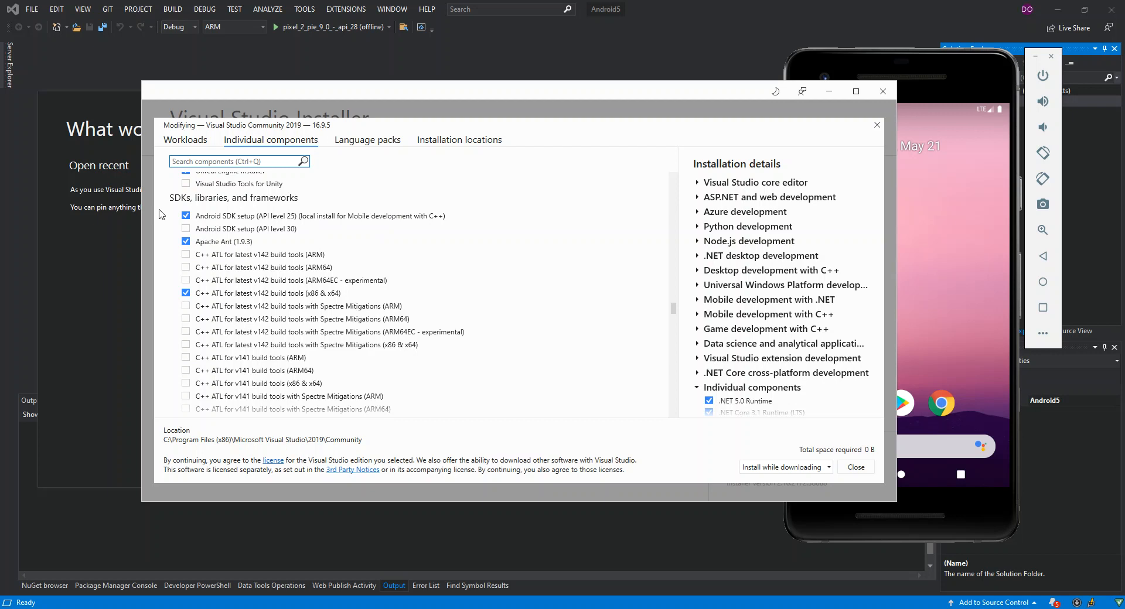
click(186, 216)
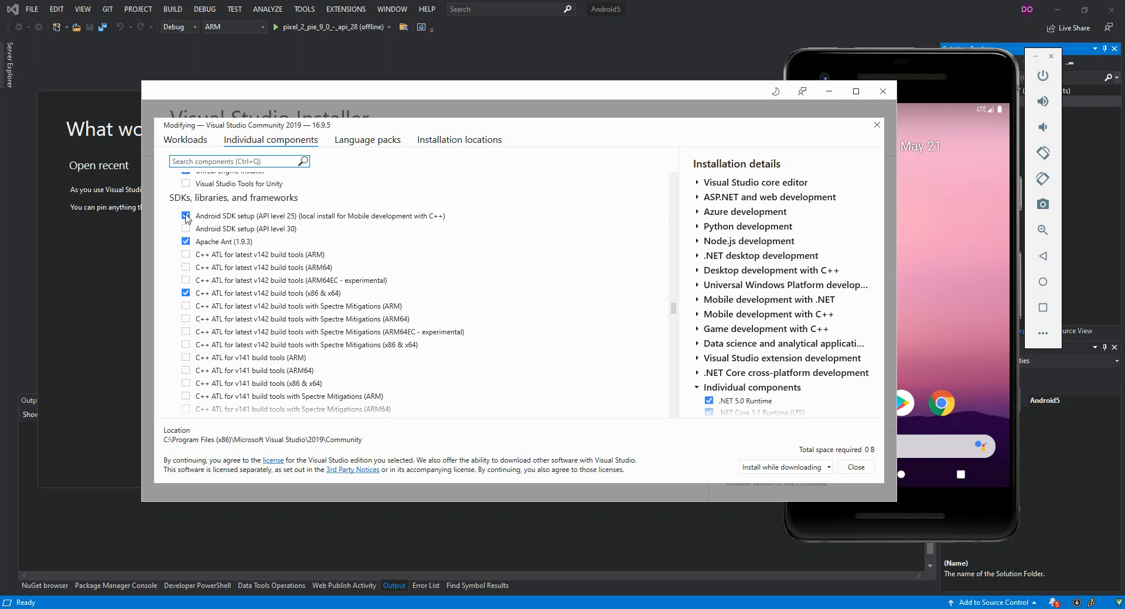
click(186, 216)
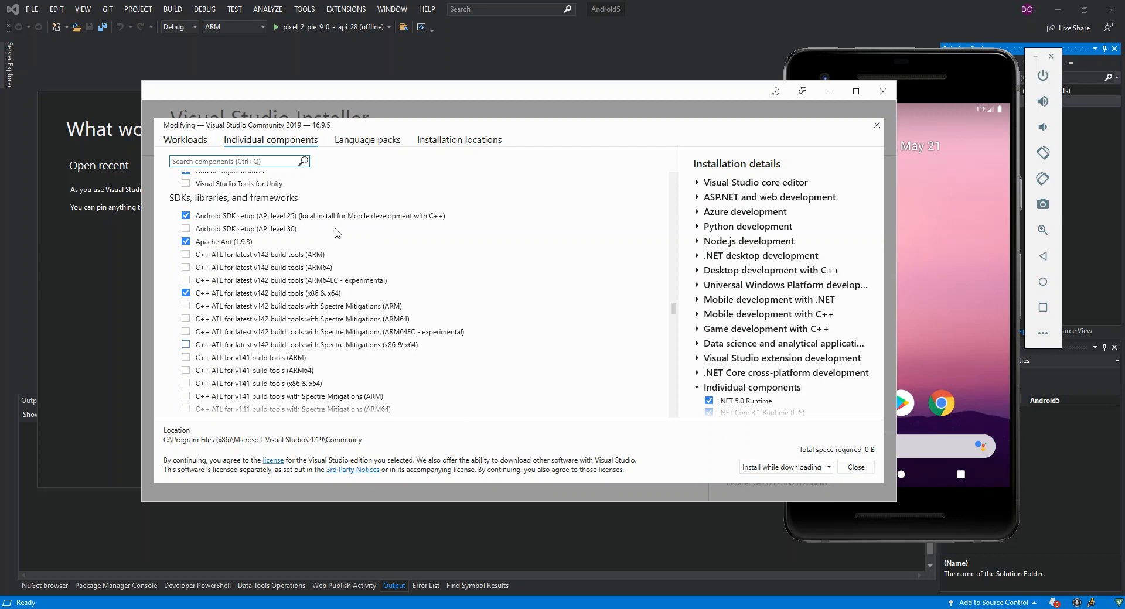
mouse_move(782, 467)
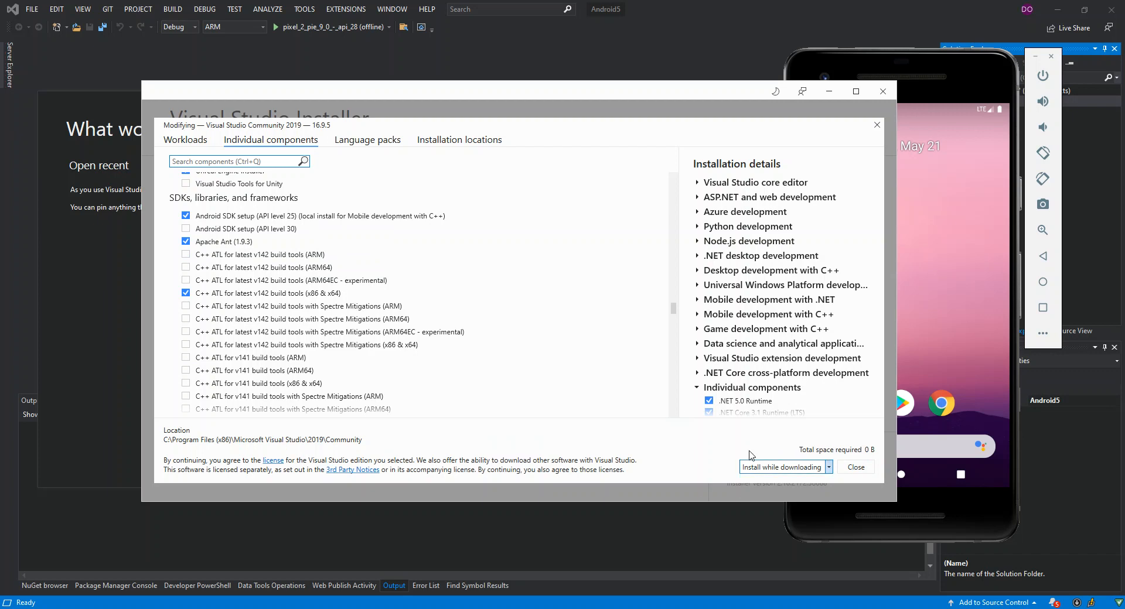
mouse_move(640, 446)
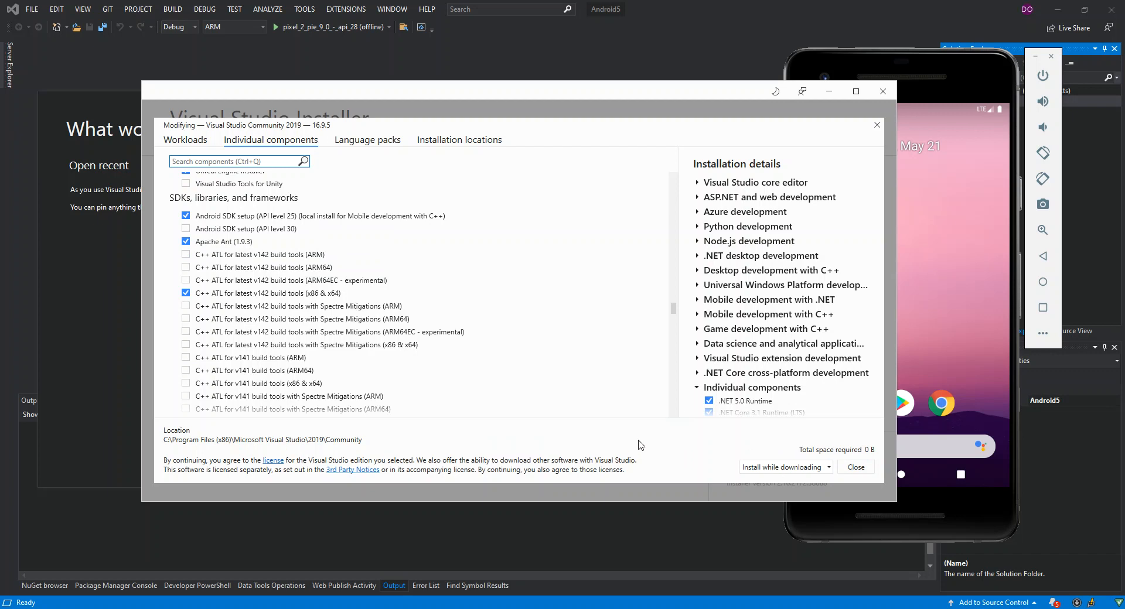
mouse_move(894, 481)
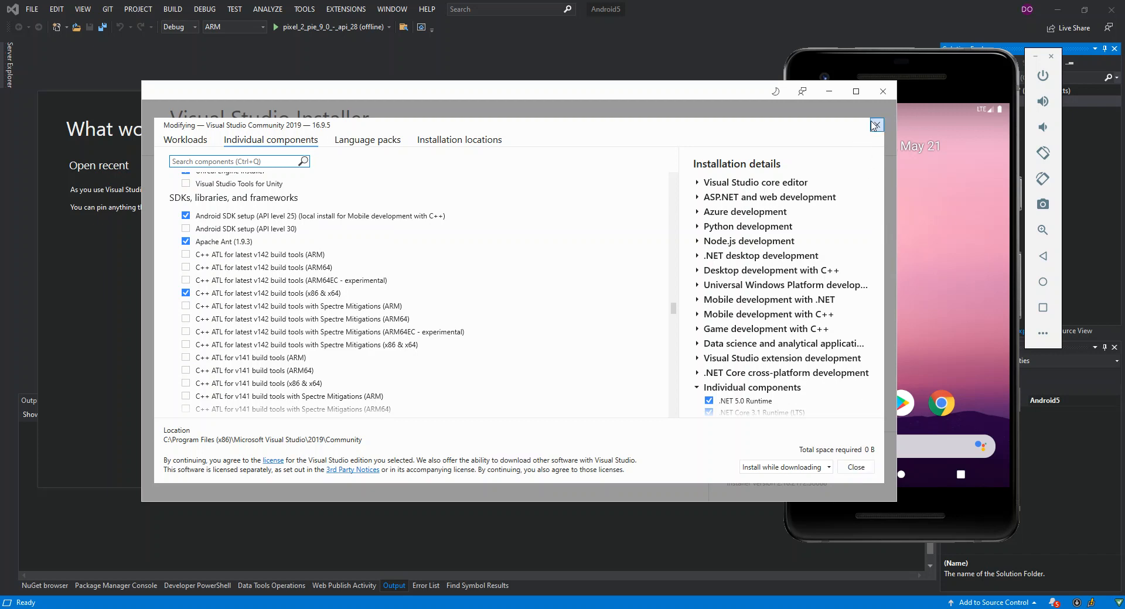
Step: Leave the modify screen so the installer returns to its list of installed editions
click(877, 125)
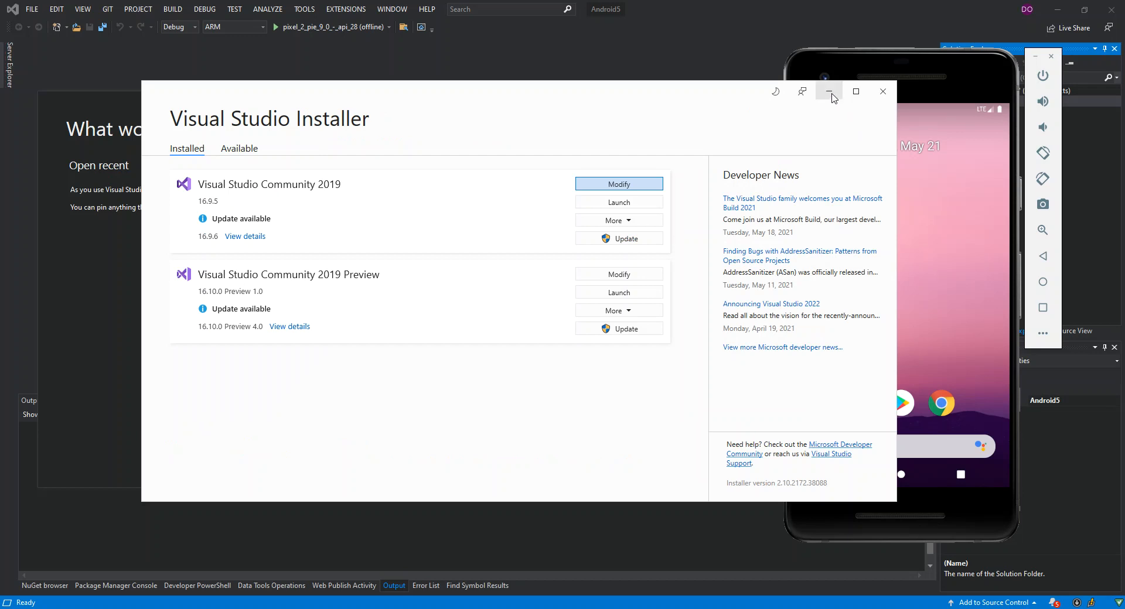
mouse_move(829, 92)
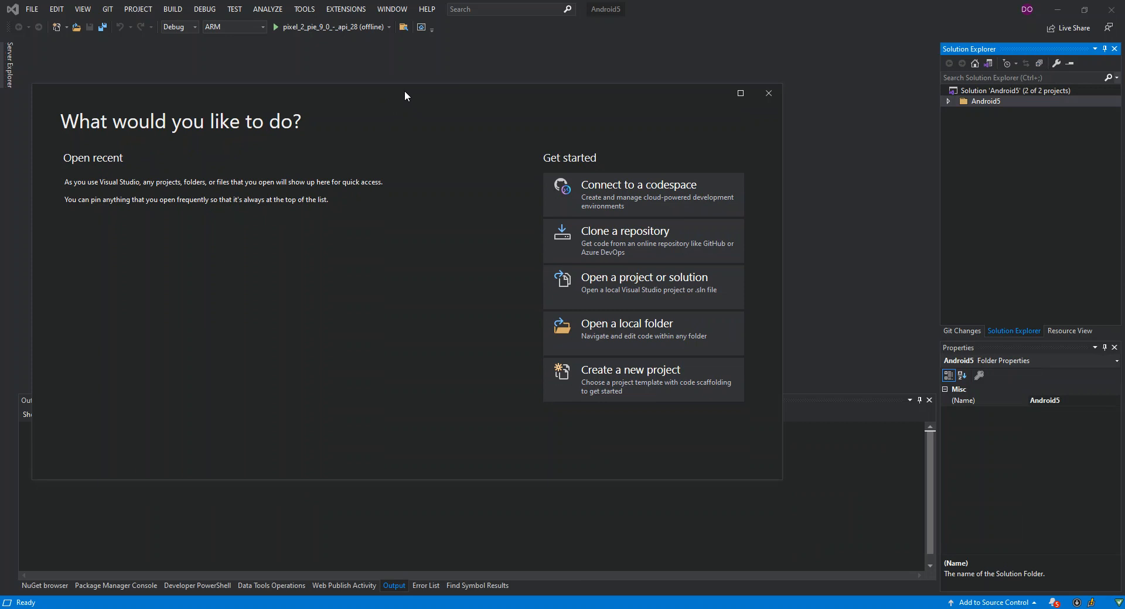
mouse_move(644, 381)
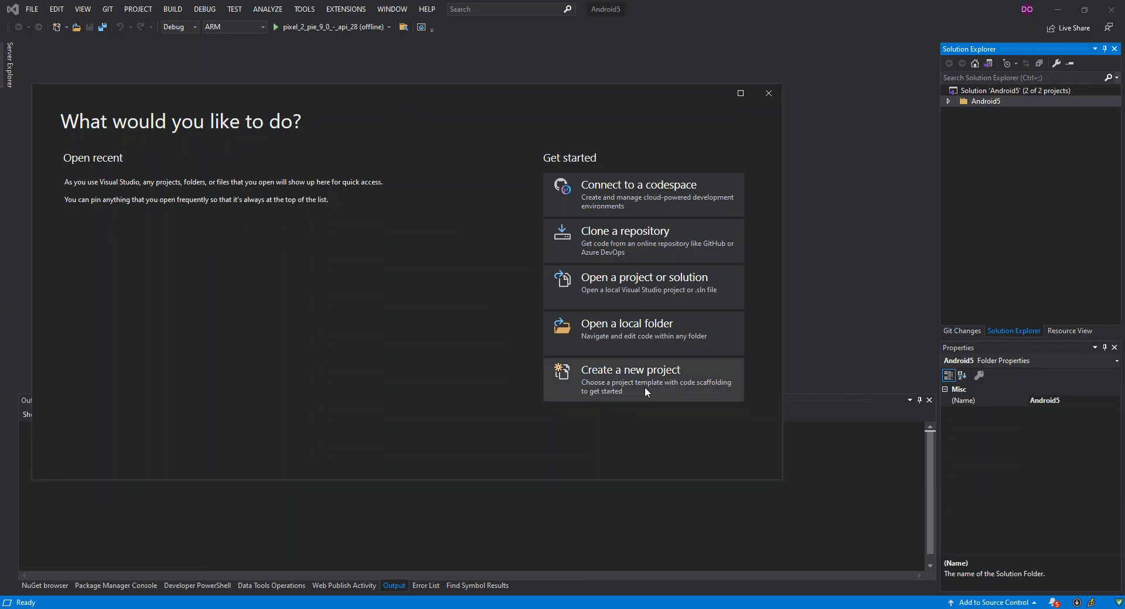
Step: Start Create a new project from the Visual Studio start window
click(642, 378)
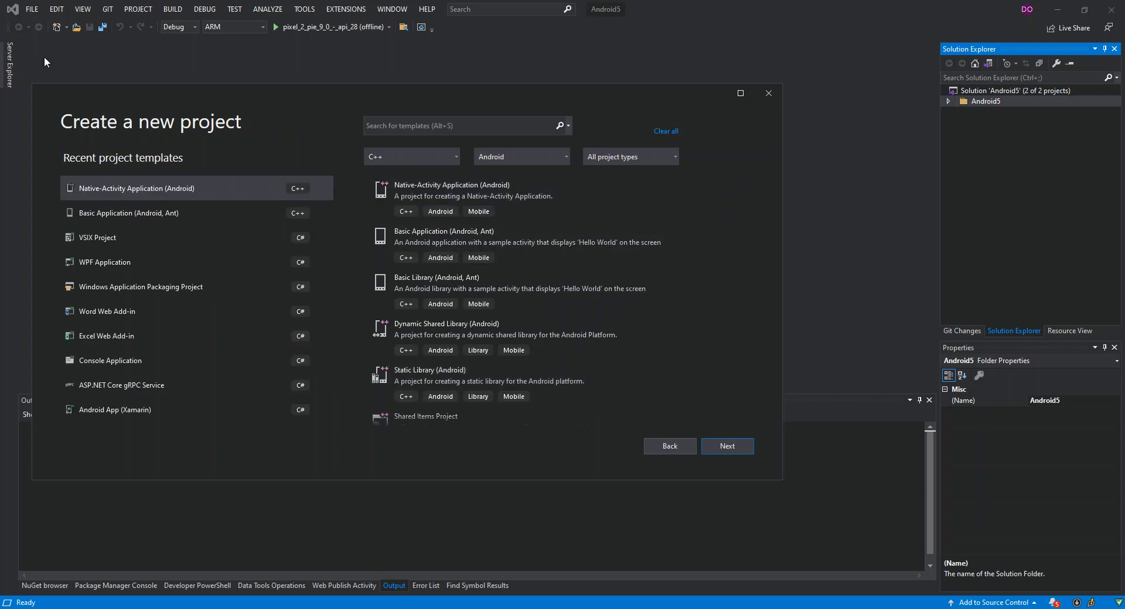
mouse_move(343, 134)
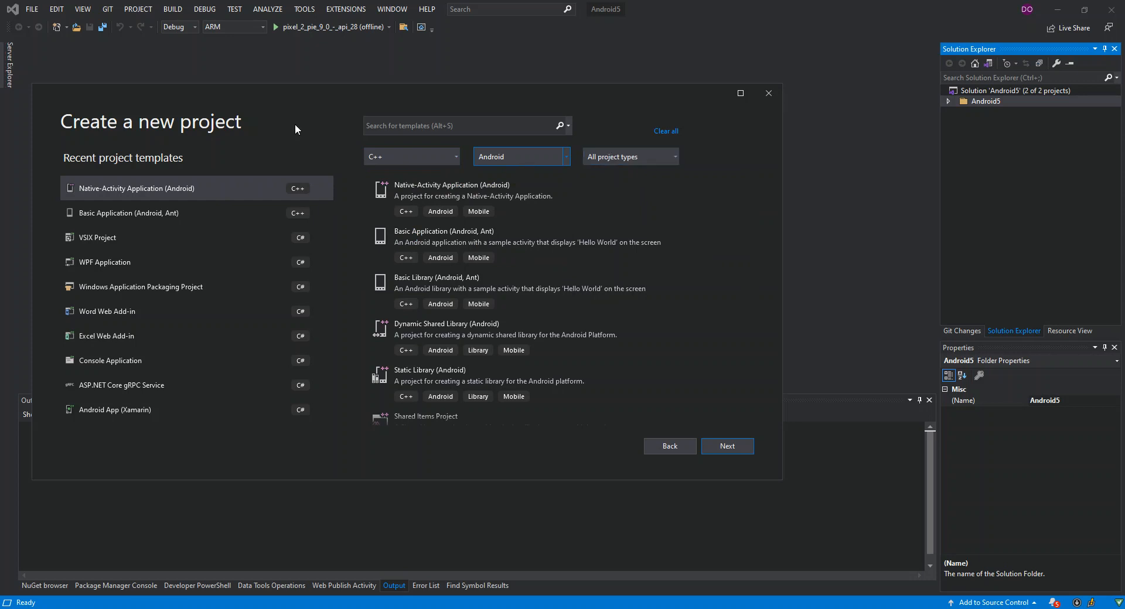
mouse_move(332, 136)
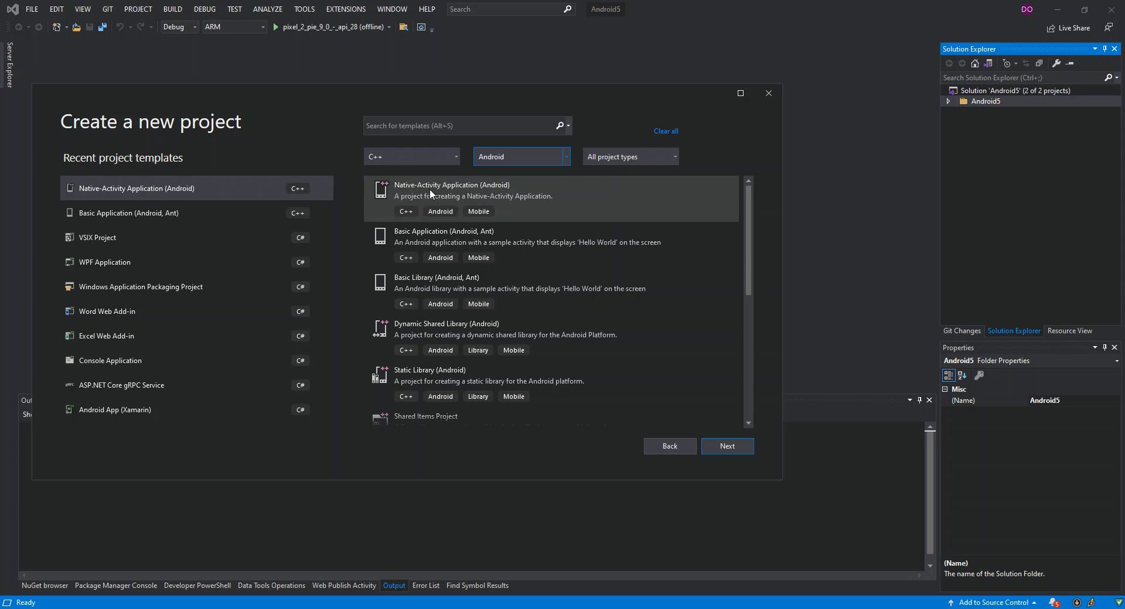
mouse_move(456, 188)
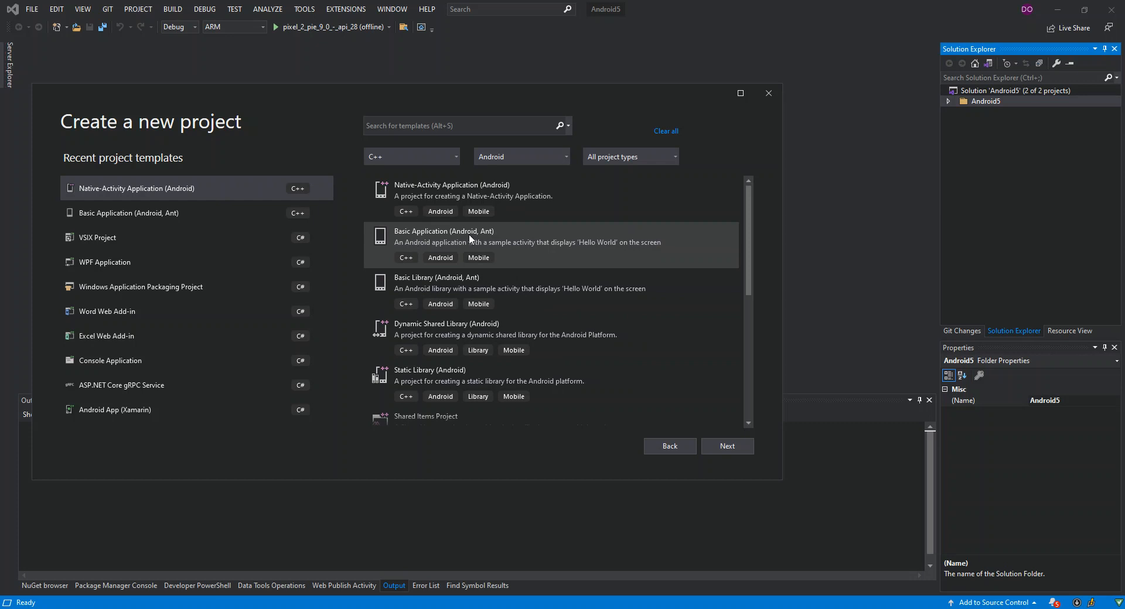
mouse_move(471, 240)
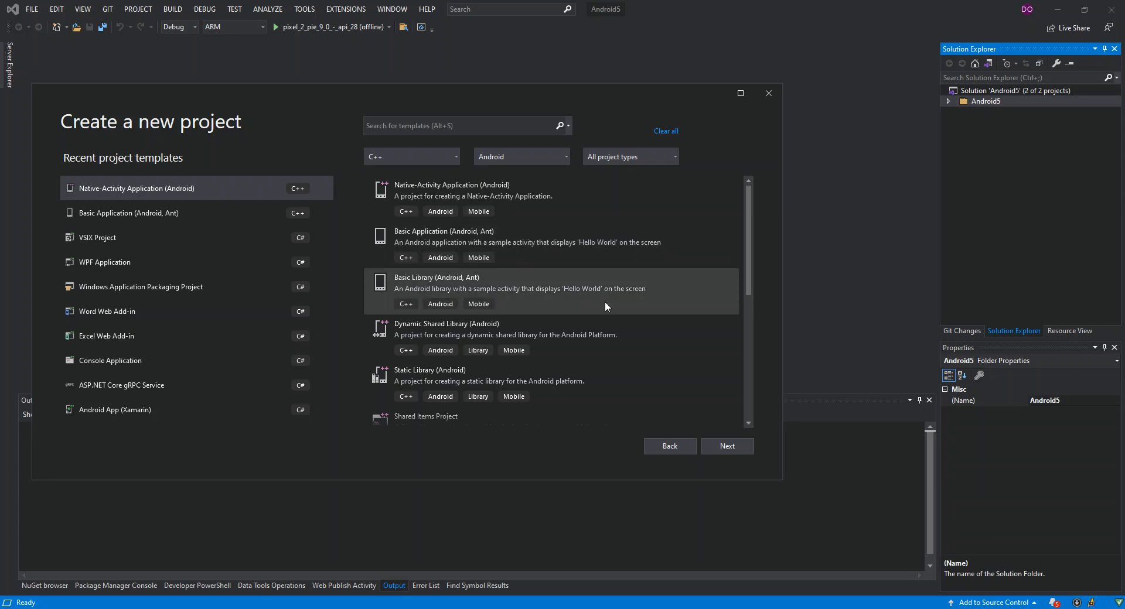
Step: Select the Native-Activity Application (Android) template and continue to Configure your new project
scroll(down, 3)
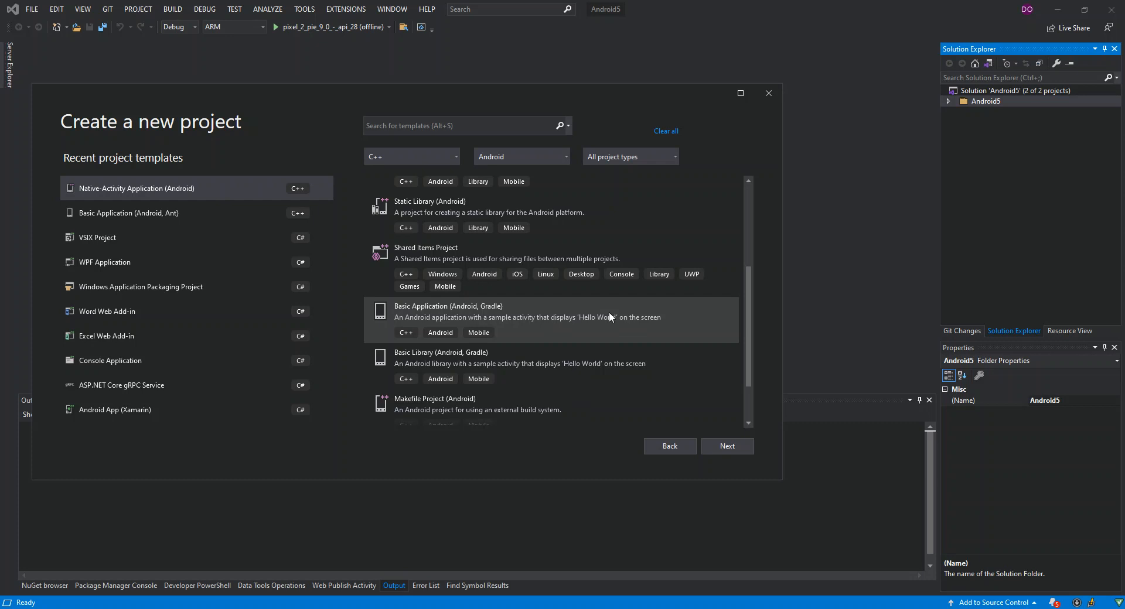
mouse_move(586, 300)
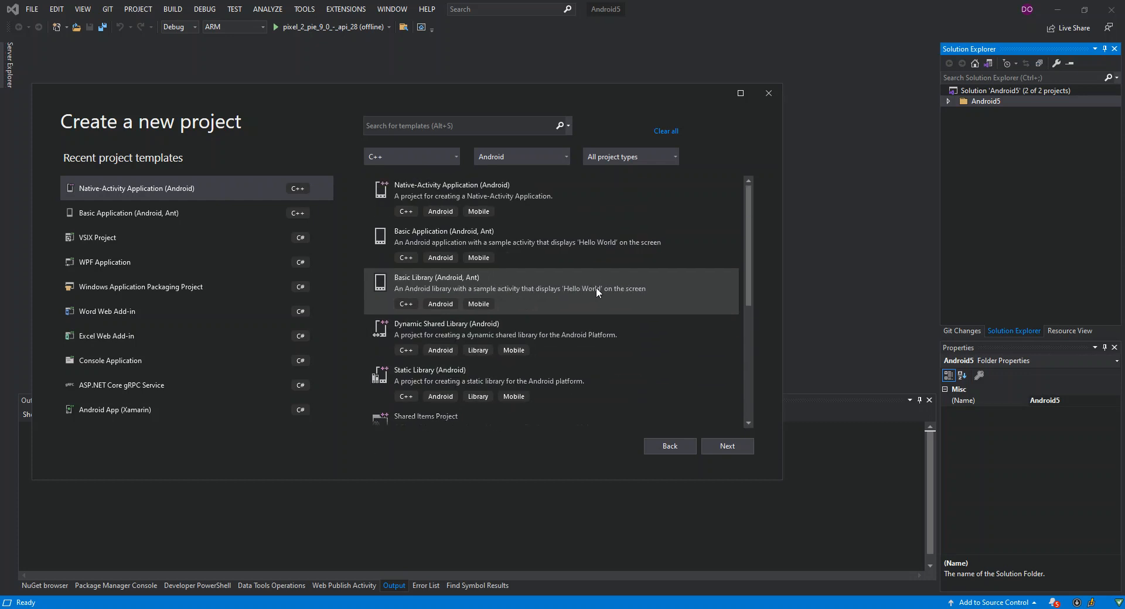
mouse_move(599, 277)
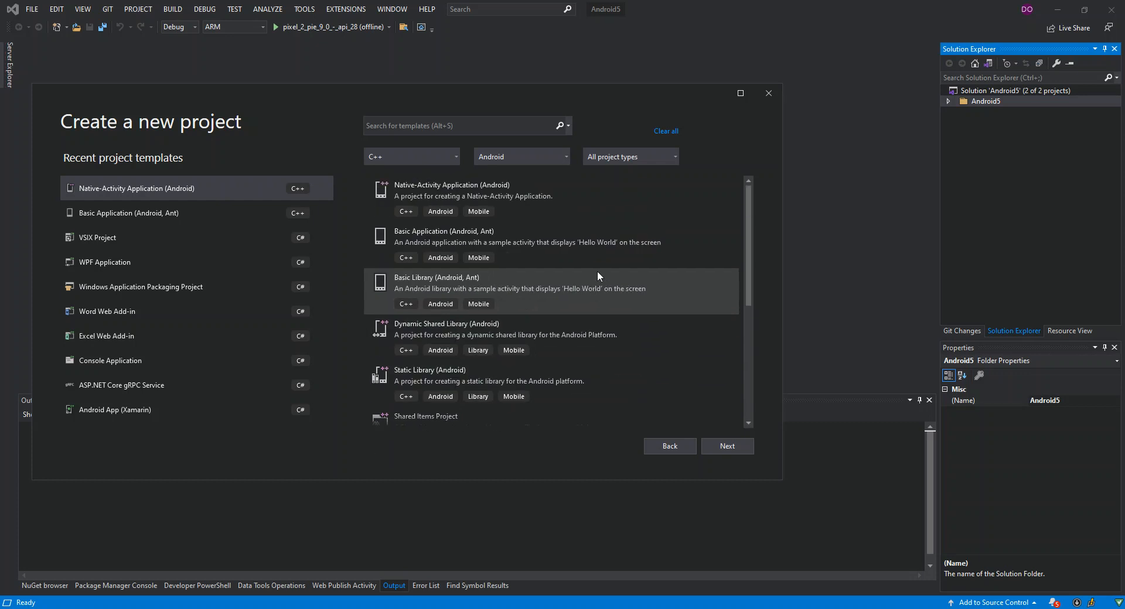
click(473, 190)
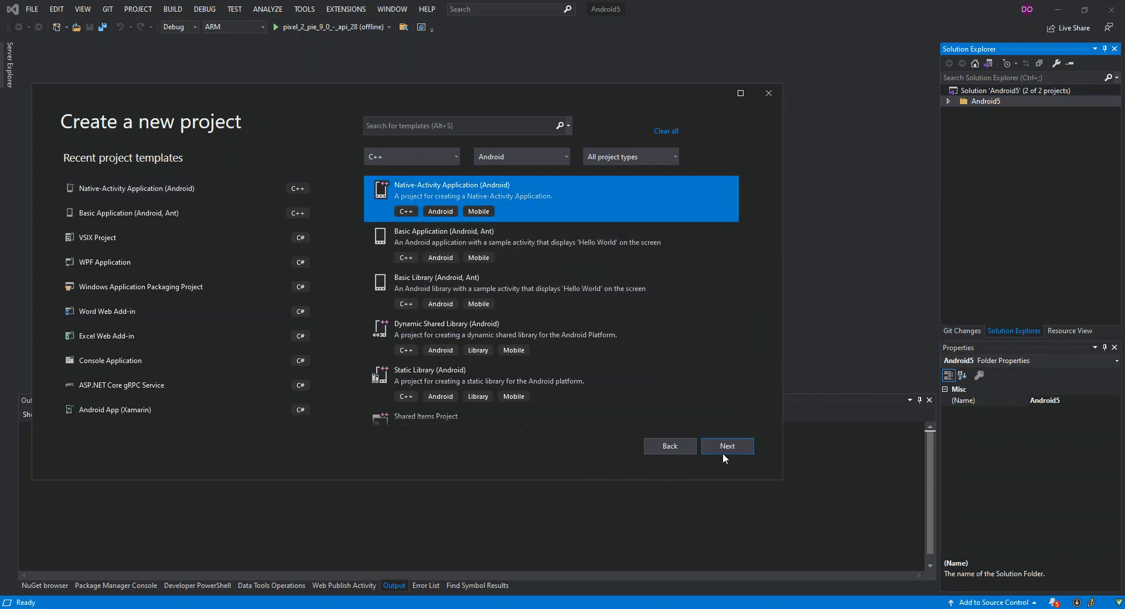
click(727, 446)
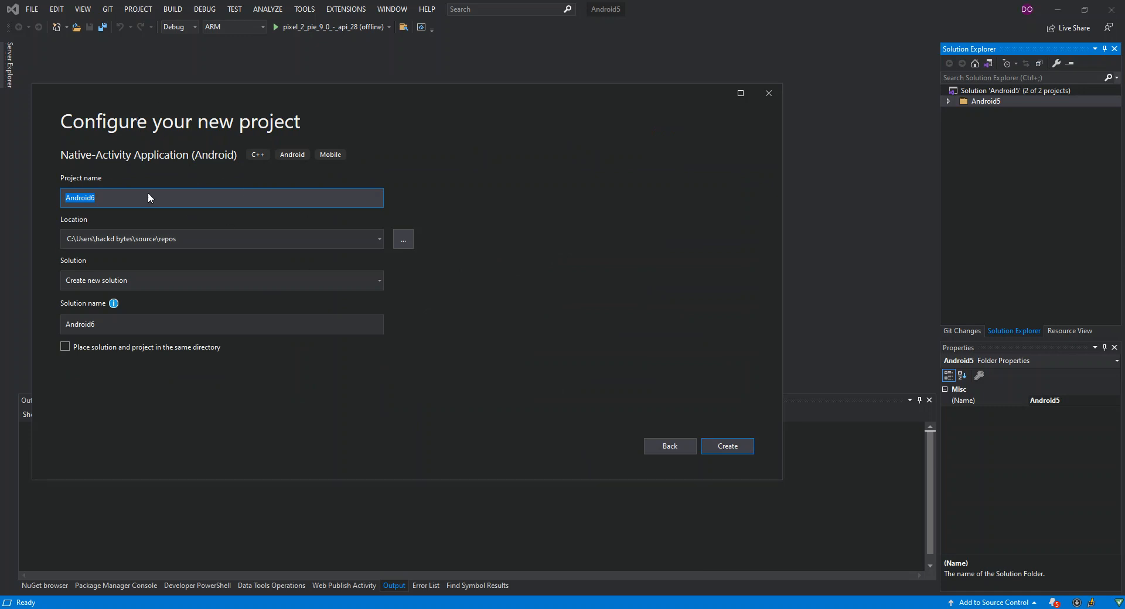
mouse_move(152, 197)
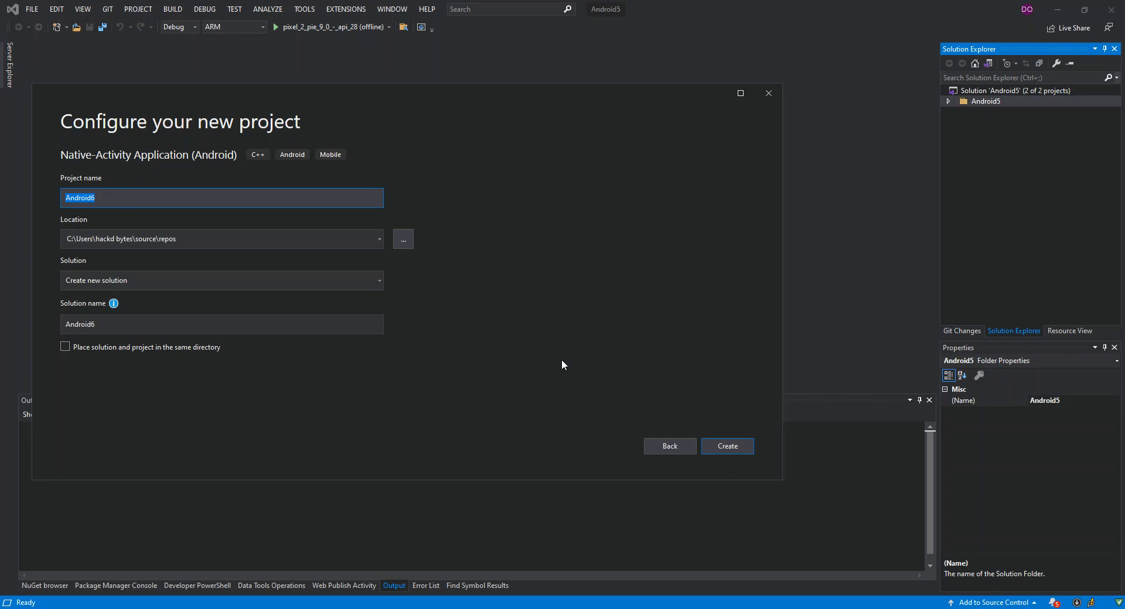
mouse_move(746, 470)
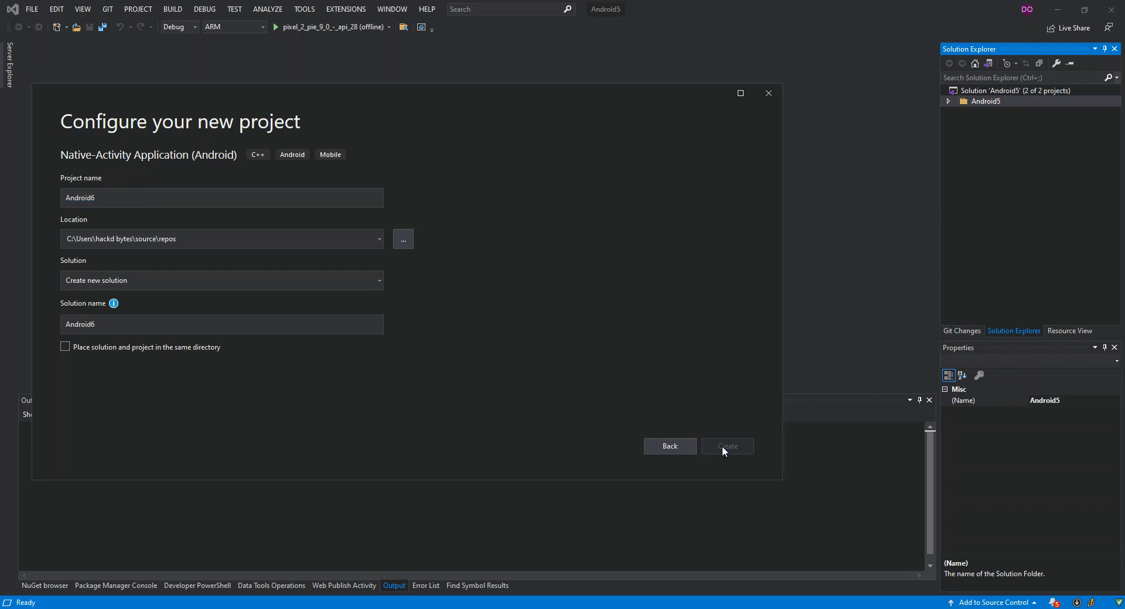
Step: Create the Android6 project with the default name, repos location and a new solution
click(727, 446)
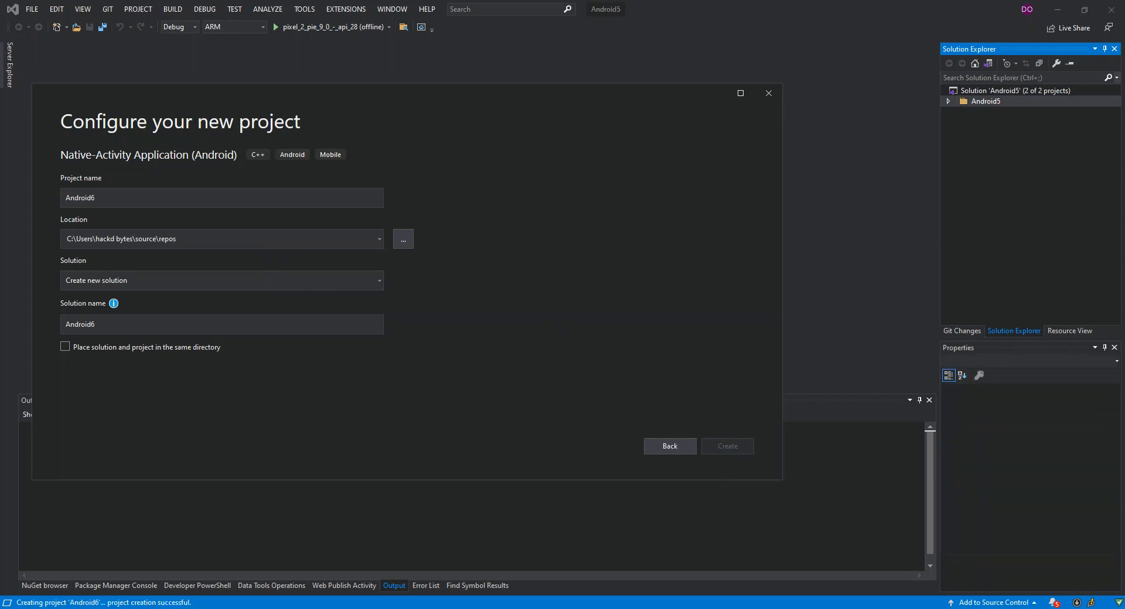
click(727, 445)
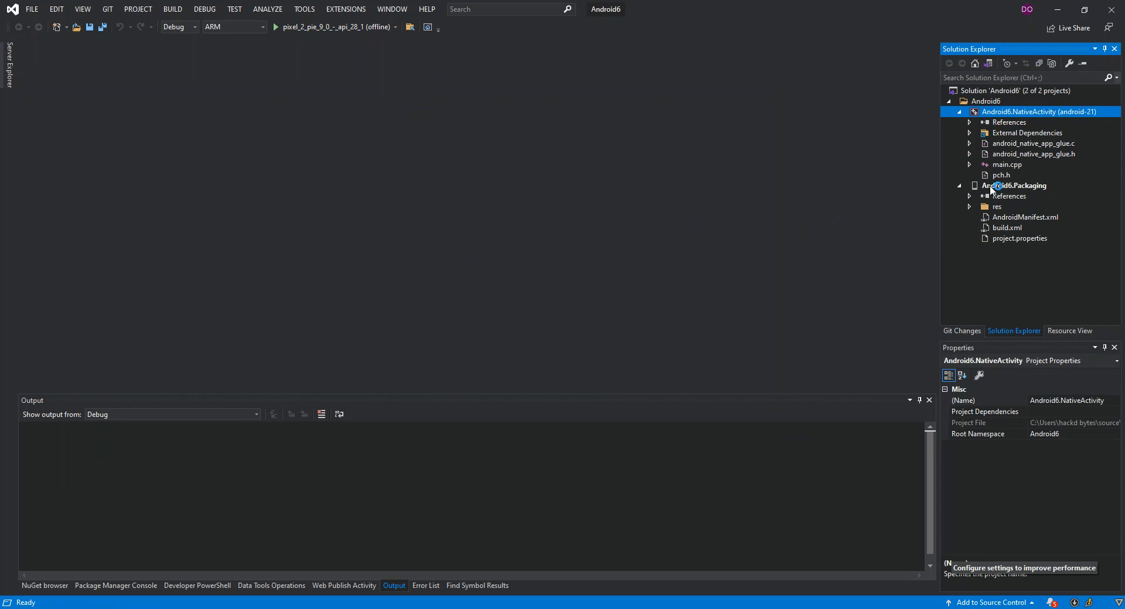
Step: Expand Android6.Packaging with its res folder, then Android6.NativeActivity with main.cpp and pch.h
click(959, 185)
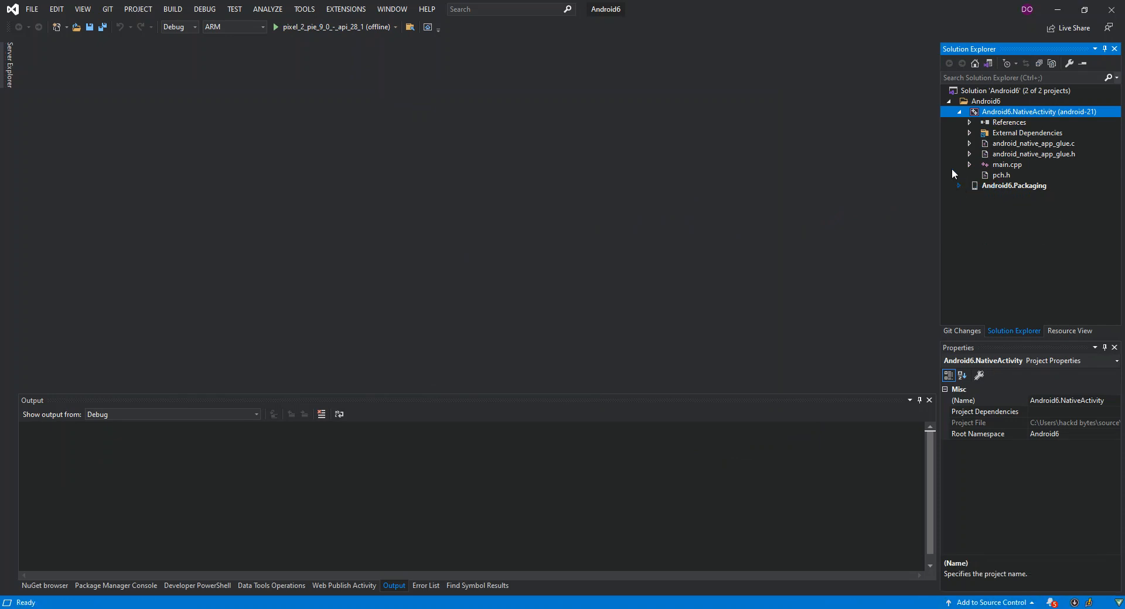
click(959, 112)
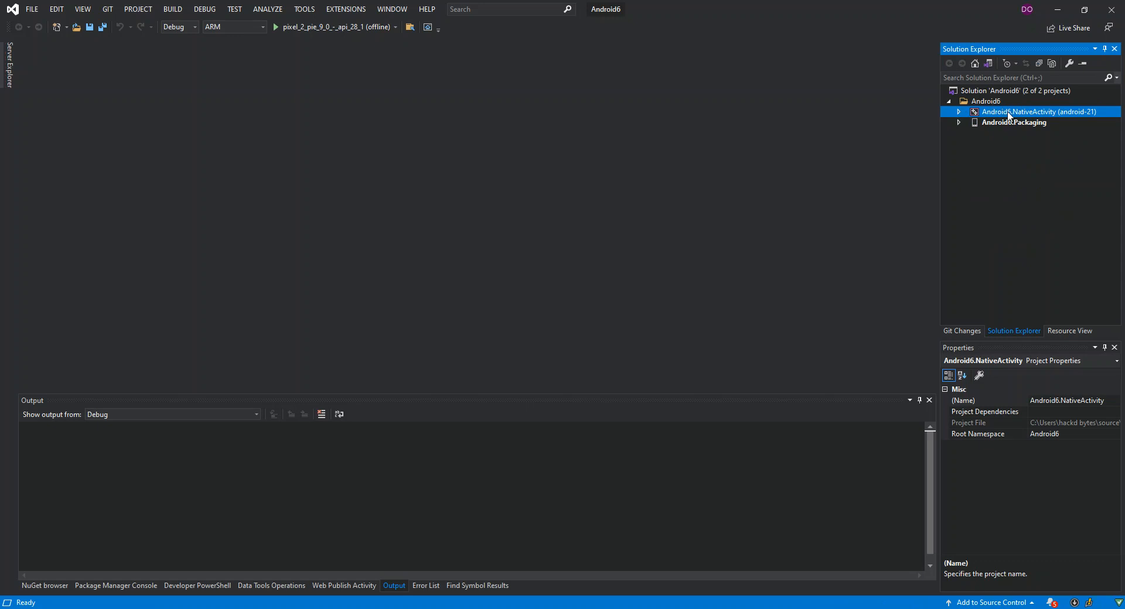
mouse_move(967, 121)
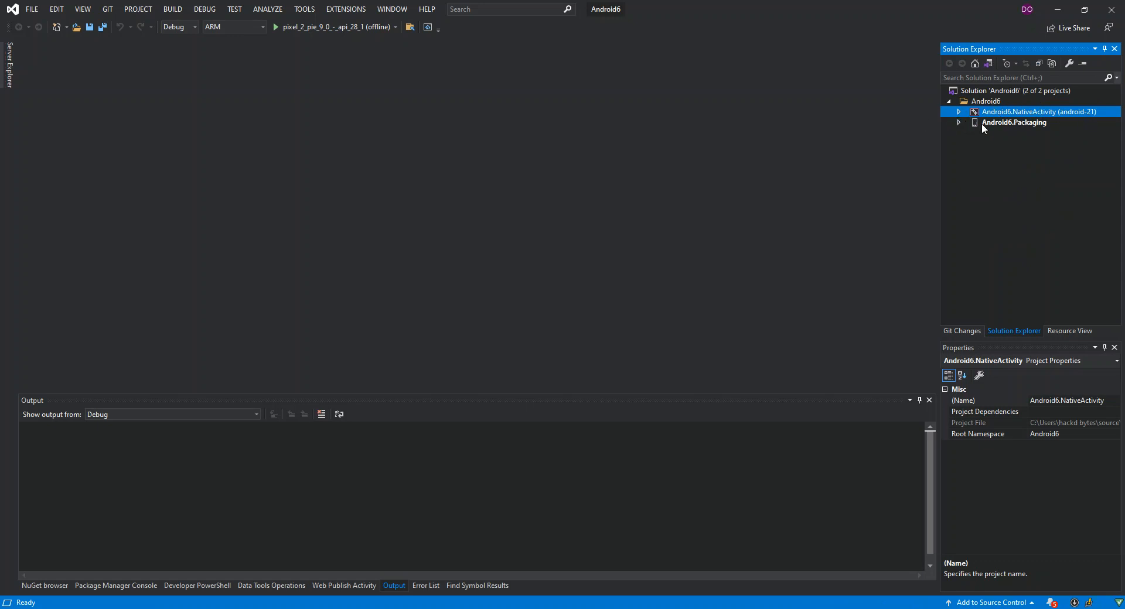
click(960, 122)
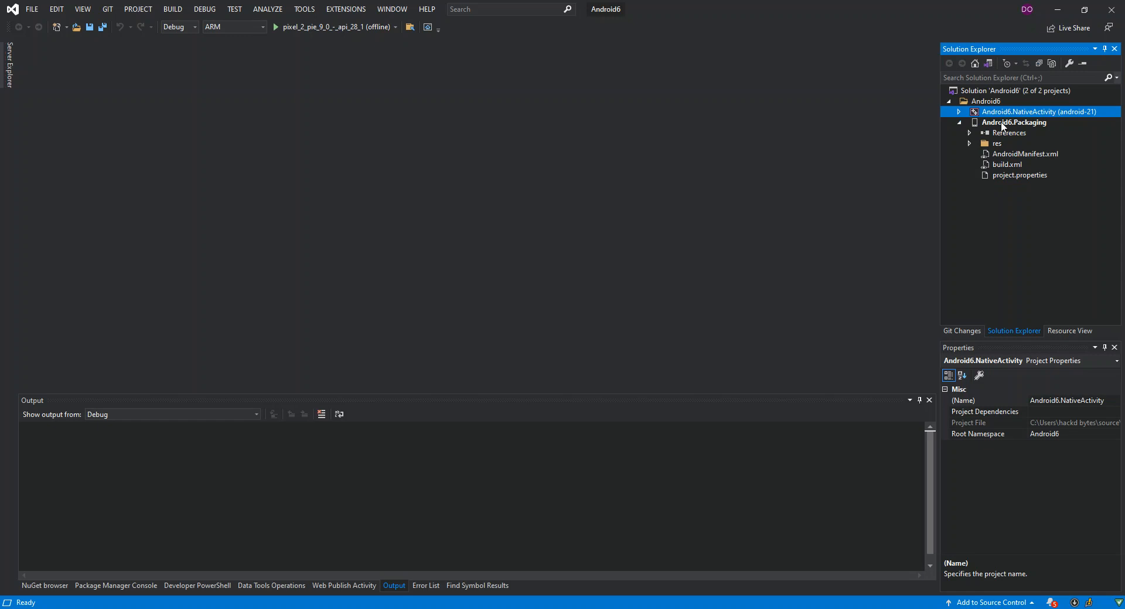
click(1015, 122)
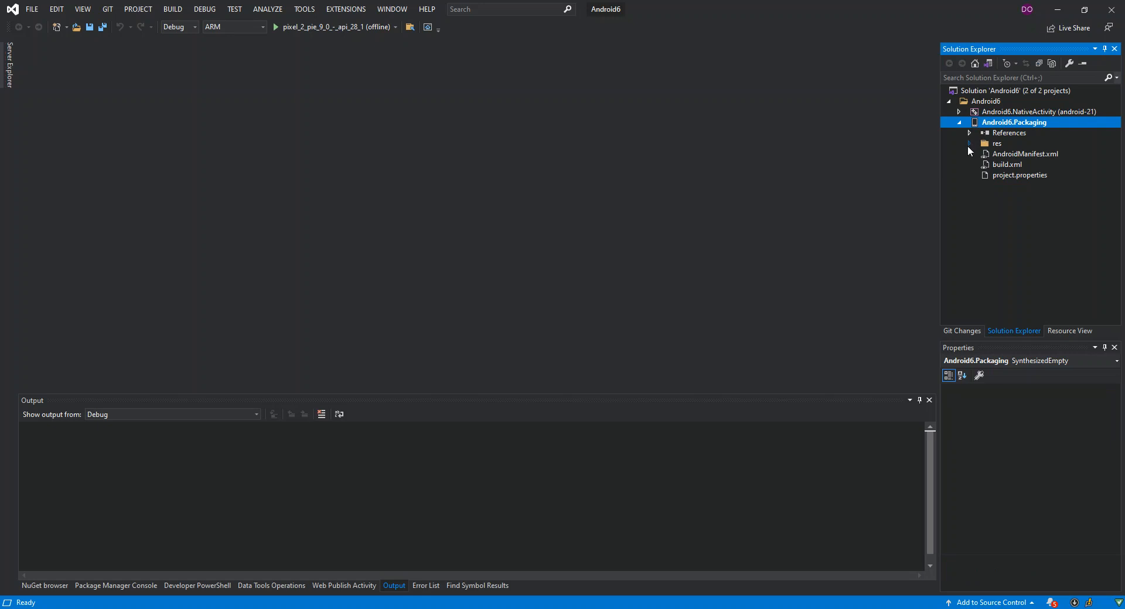
click(969, 143)
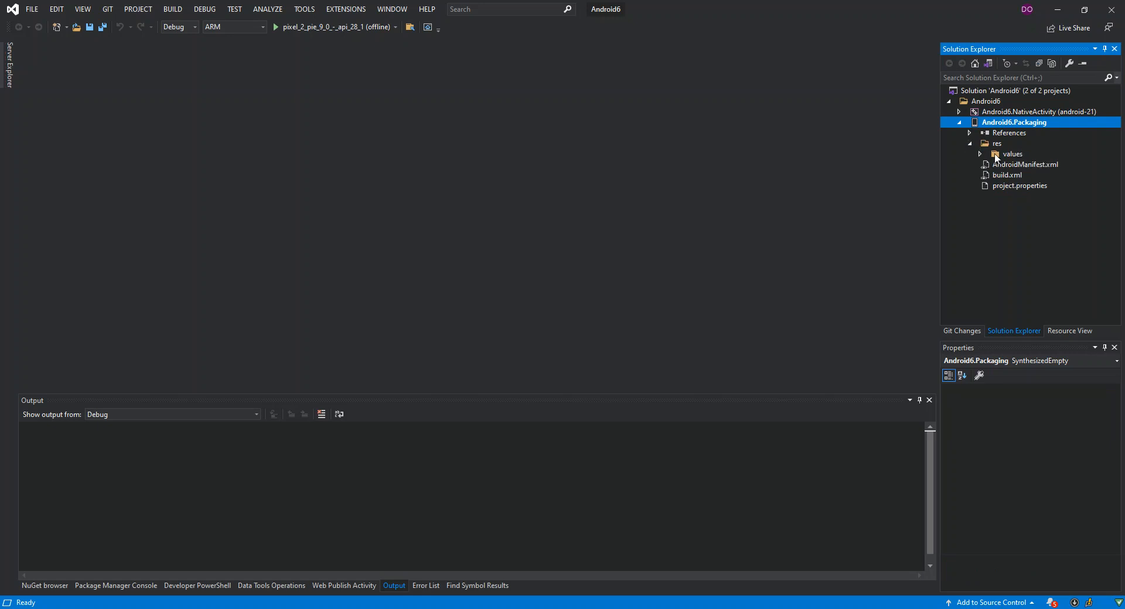
click(960, 112)
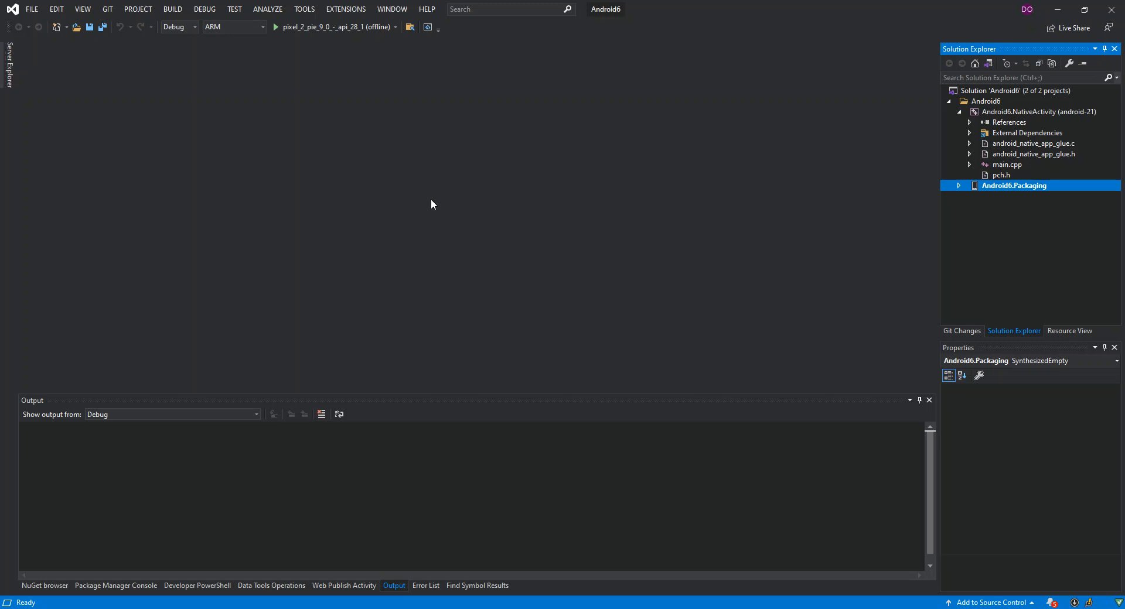
mouse_move(291, 38)
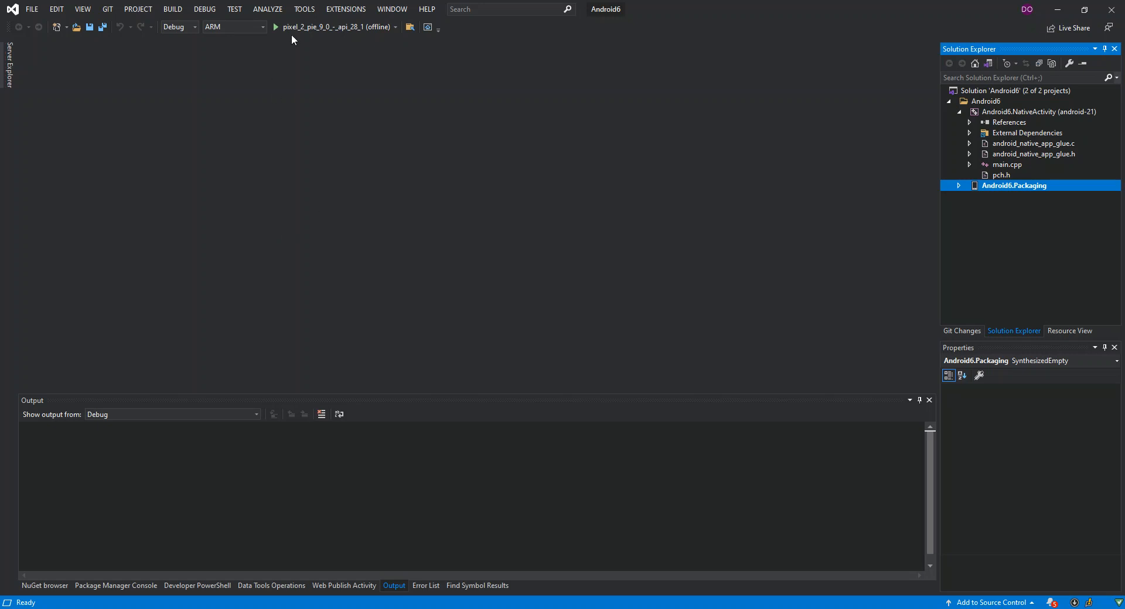
mouse_move(329, 62)
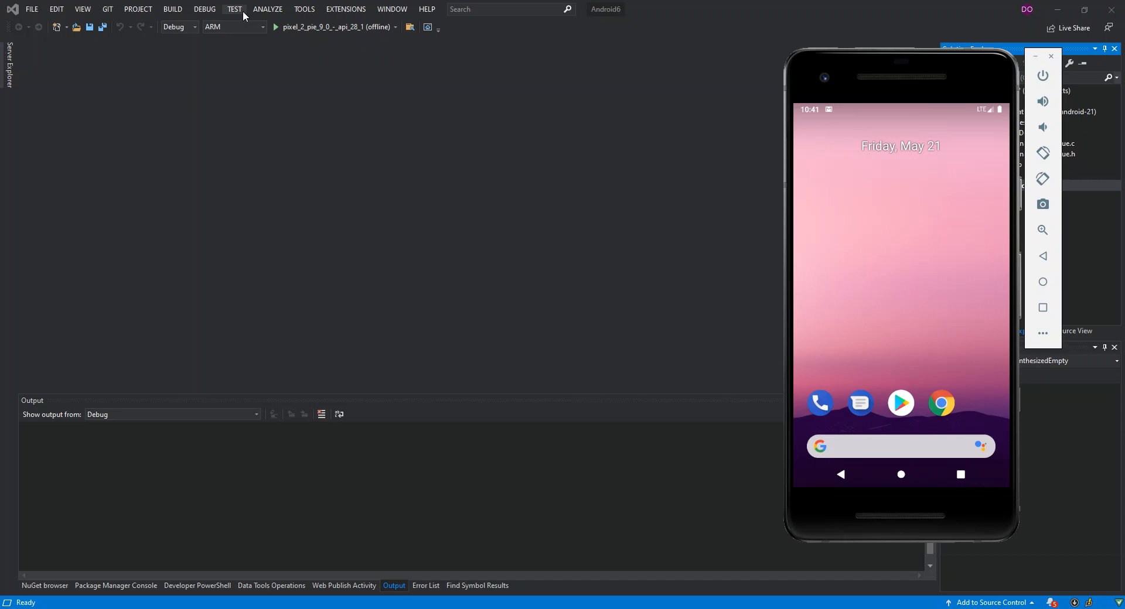
mouse_move(324, 27)
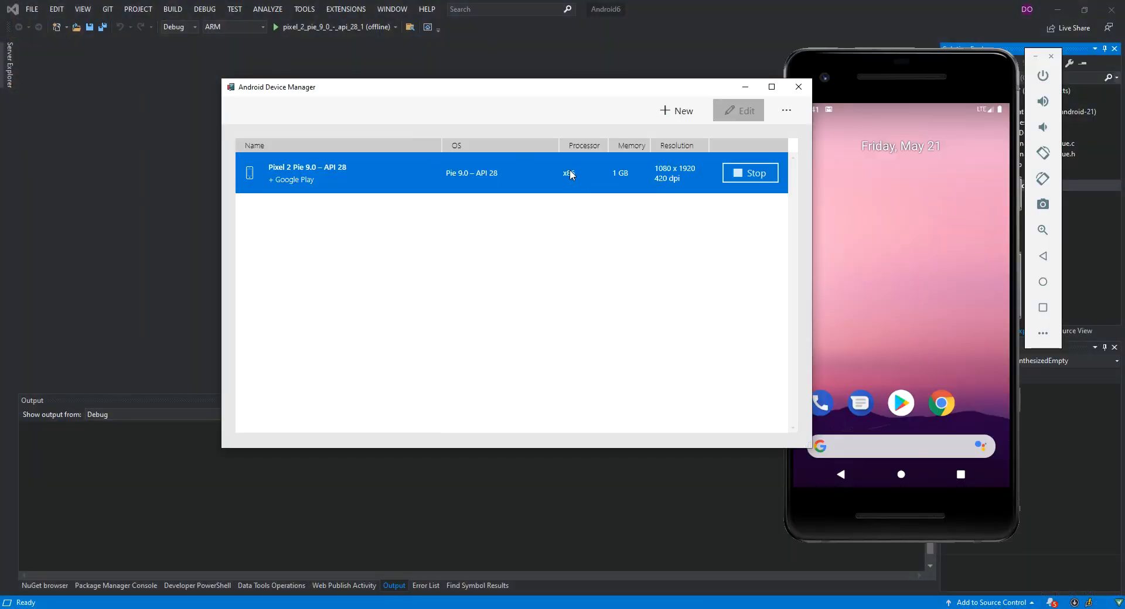
mouse_move(960, 158)
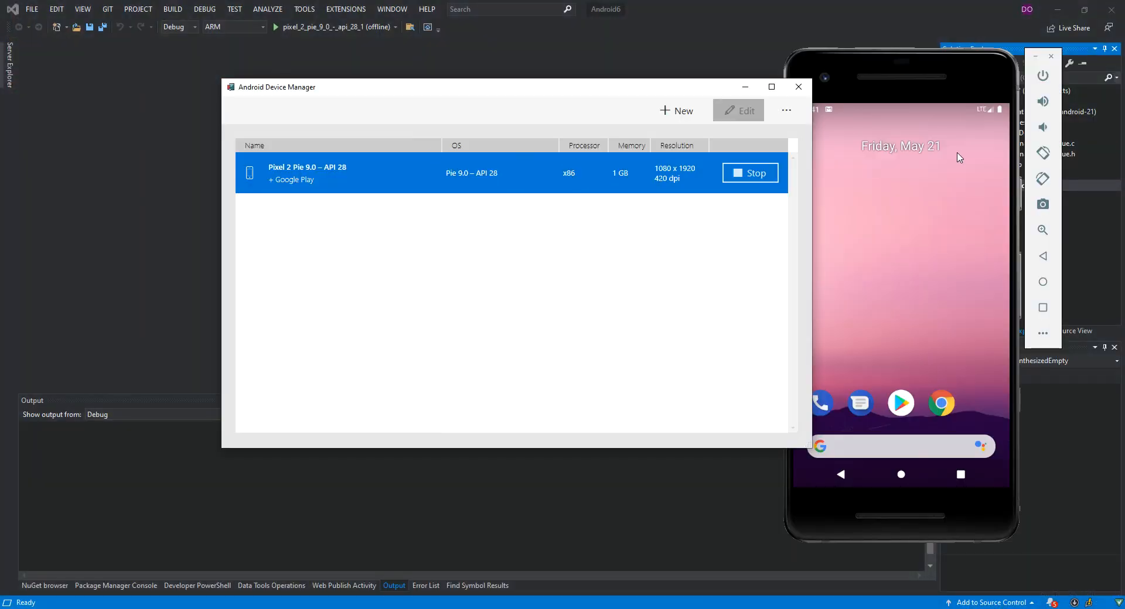
mouse_move(571, 187)
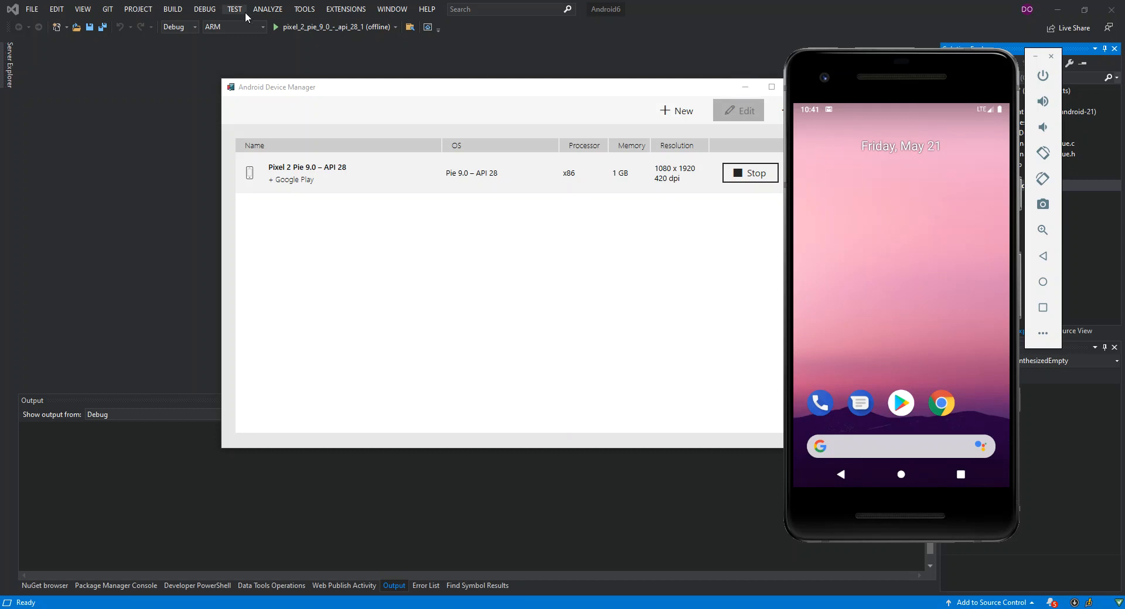
Step: Set the Solution Platform to x86 and start debugging on pixel_2_pie_9_0 (emulator-5554)
click(261, 27)
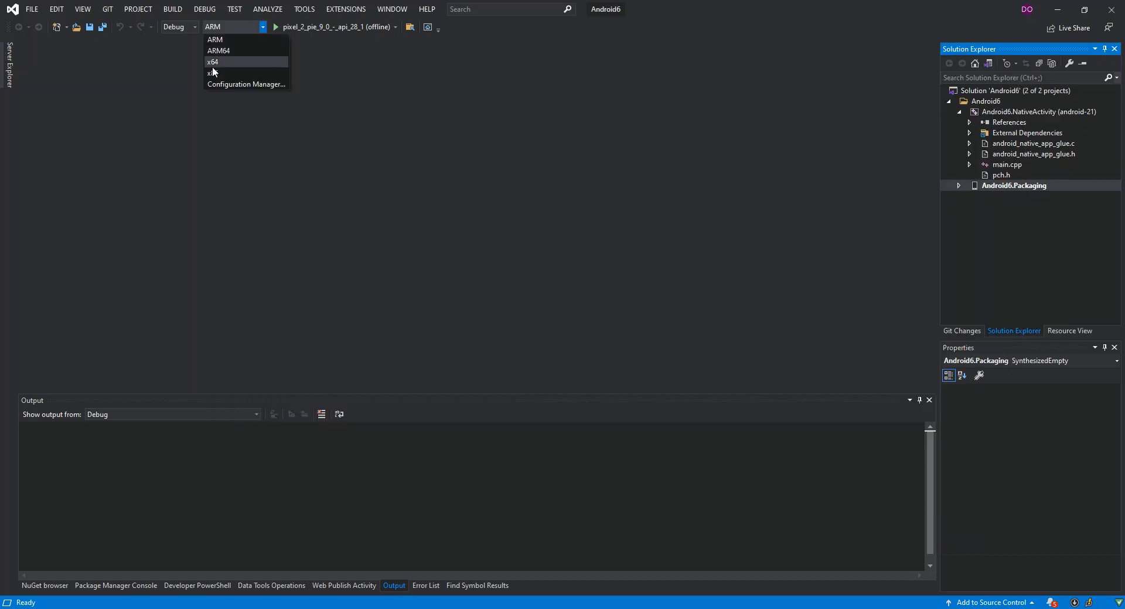
click(213, 73)
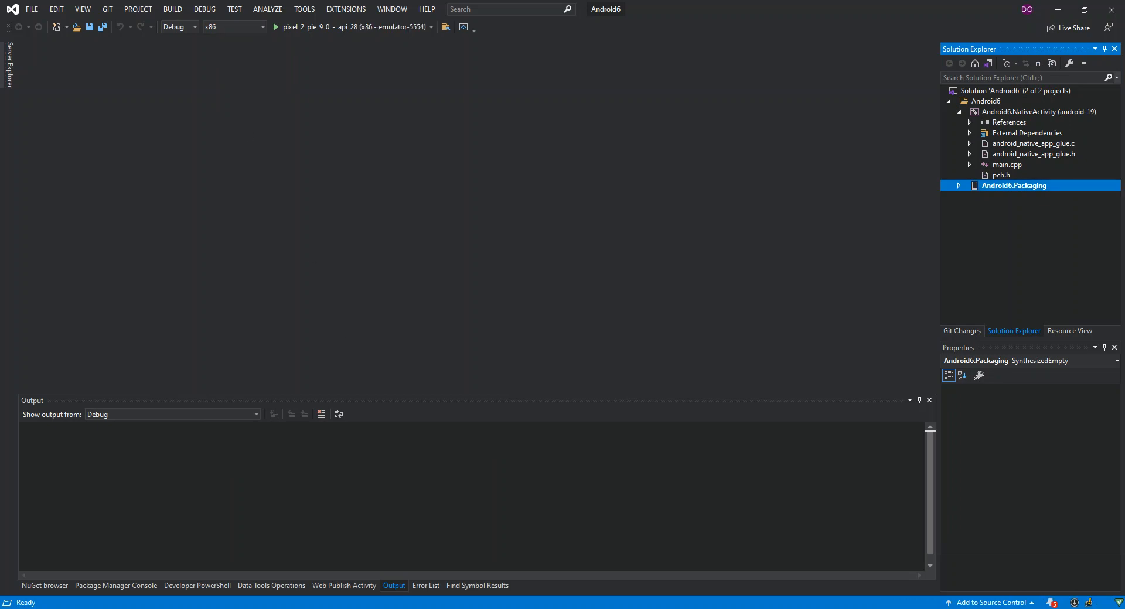
mouse_move(355, 27)
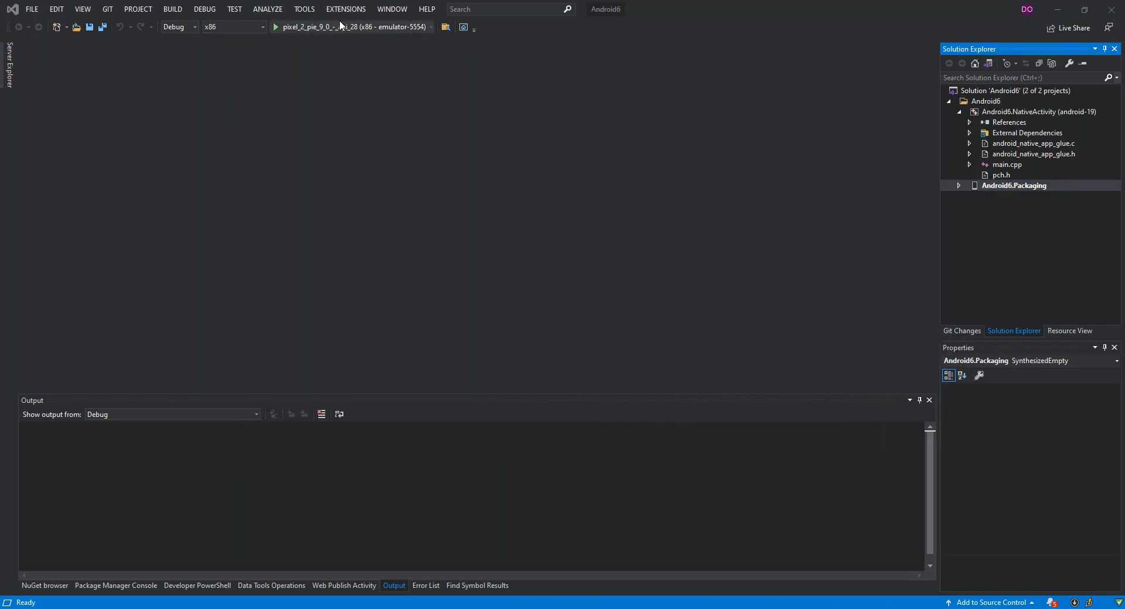
click(275, 27)
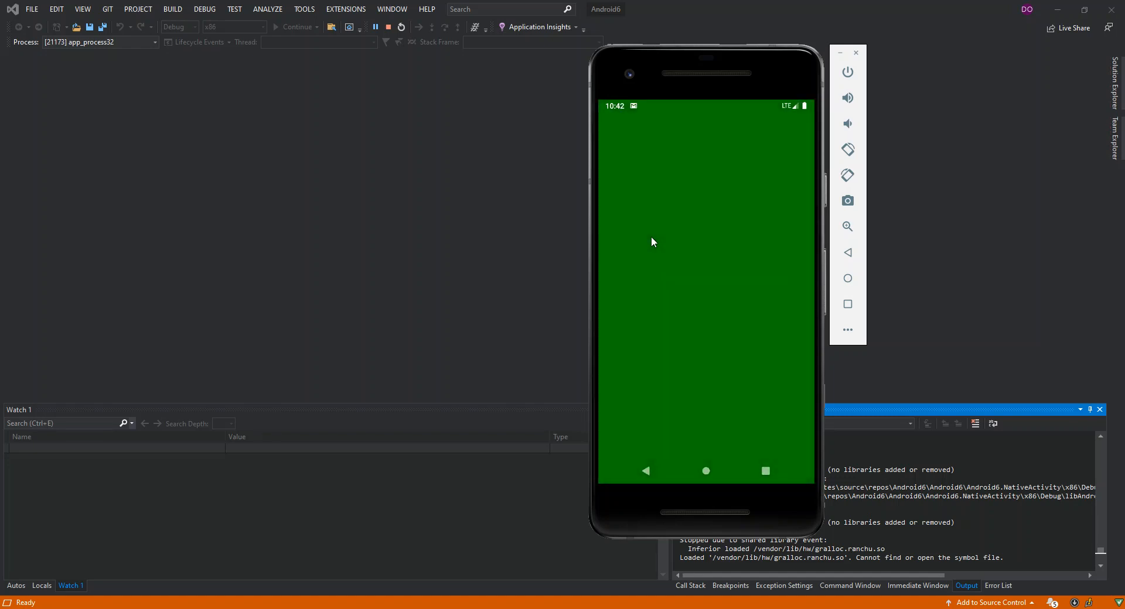
mouse_move(623, 231)
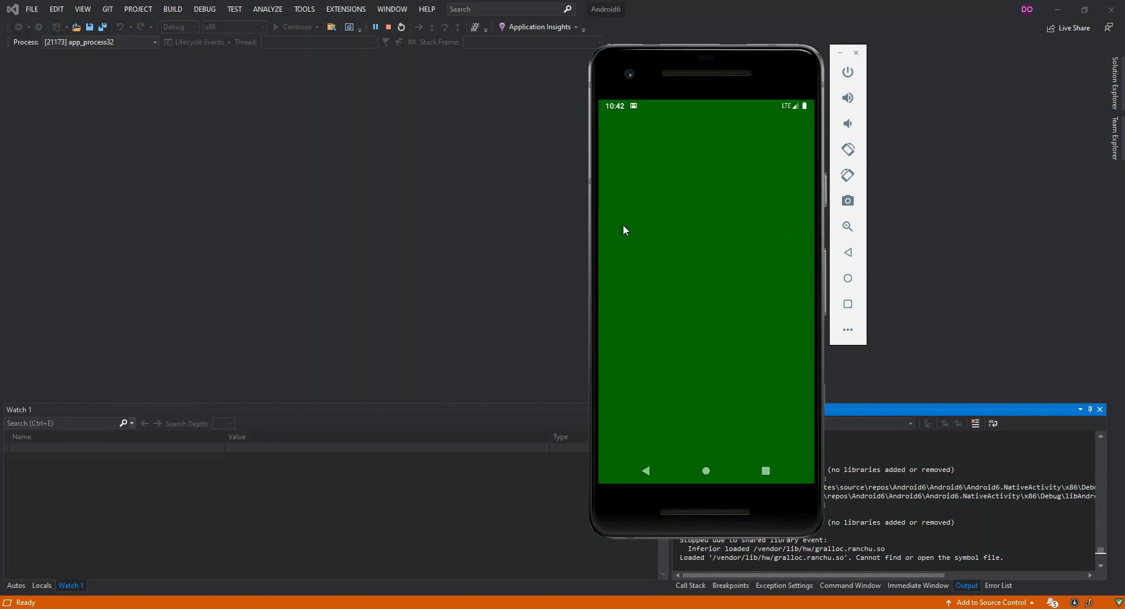
mouse_move(393, 122)
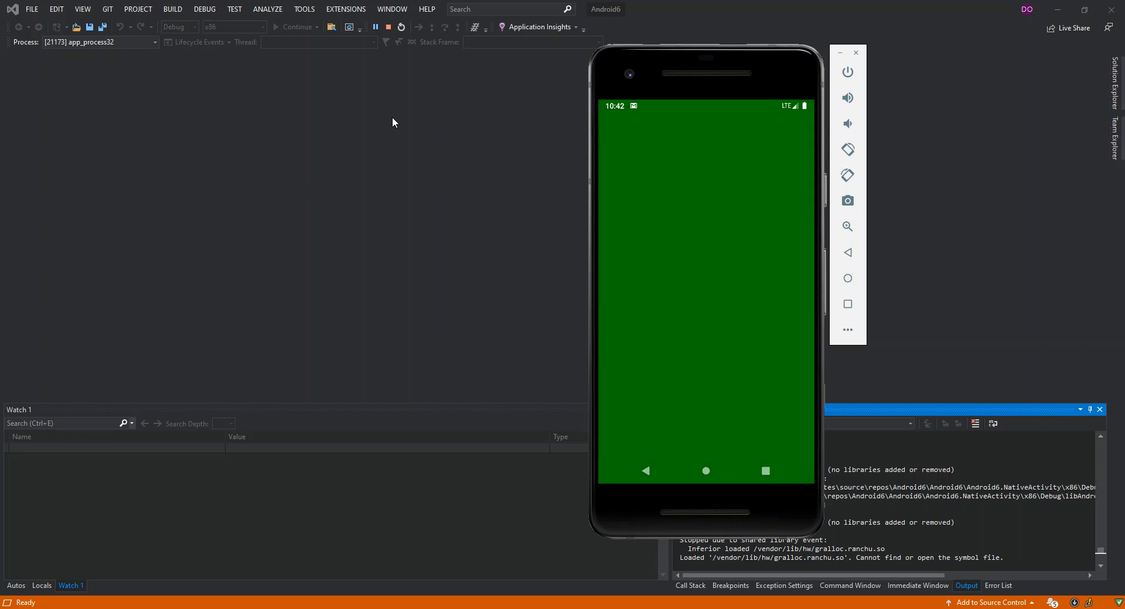
mouse_move(388, 27)
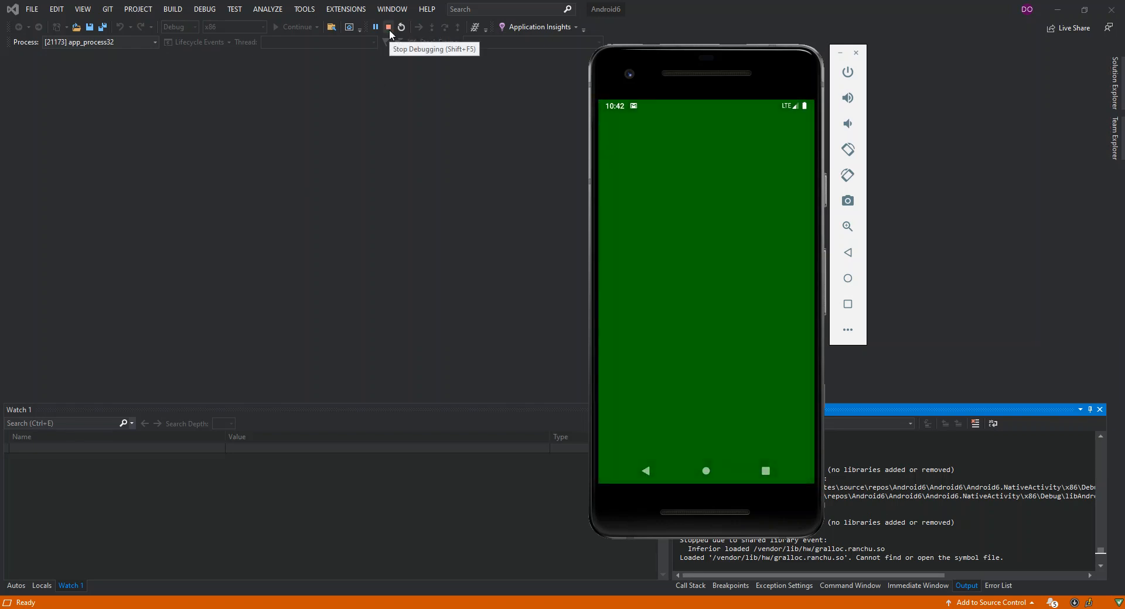
Step: Stop debugging so the native app exits with code 0, and collapse the Android6 folder
click(388, 27)
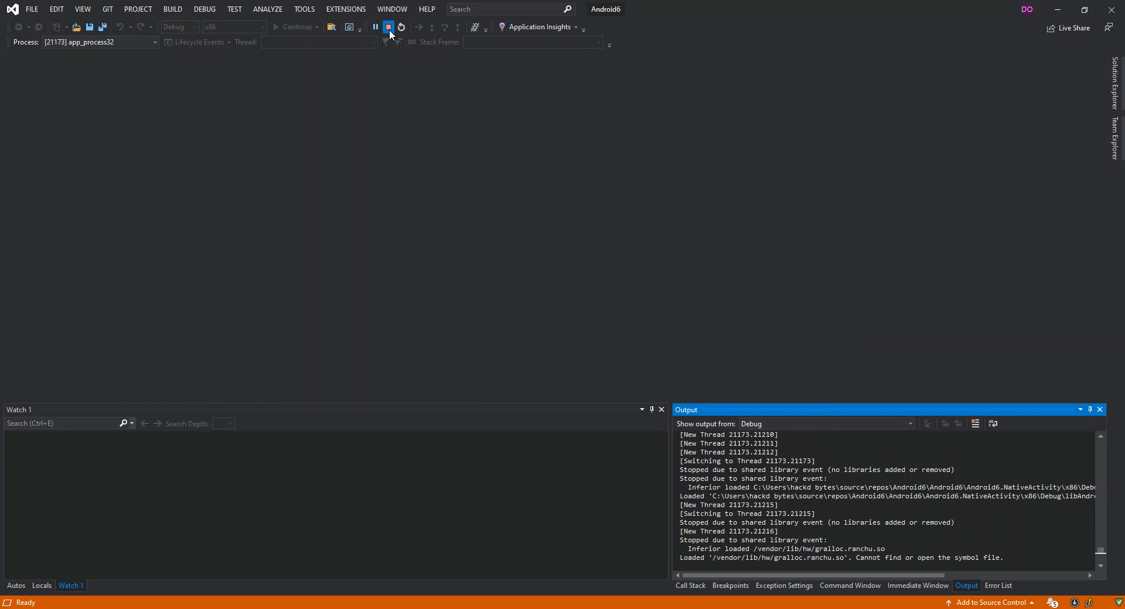
click(387, 27)
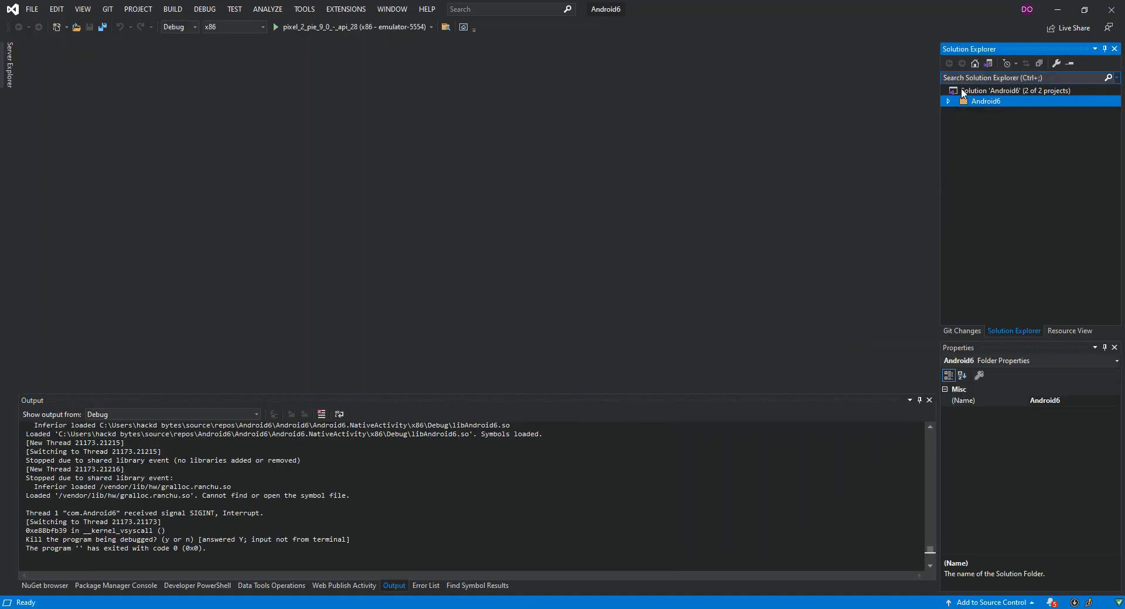
Step: Add a Basic Application (Android, Ant) project named Android1 to the solution via Add > New Project
right_click(1015, 90)
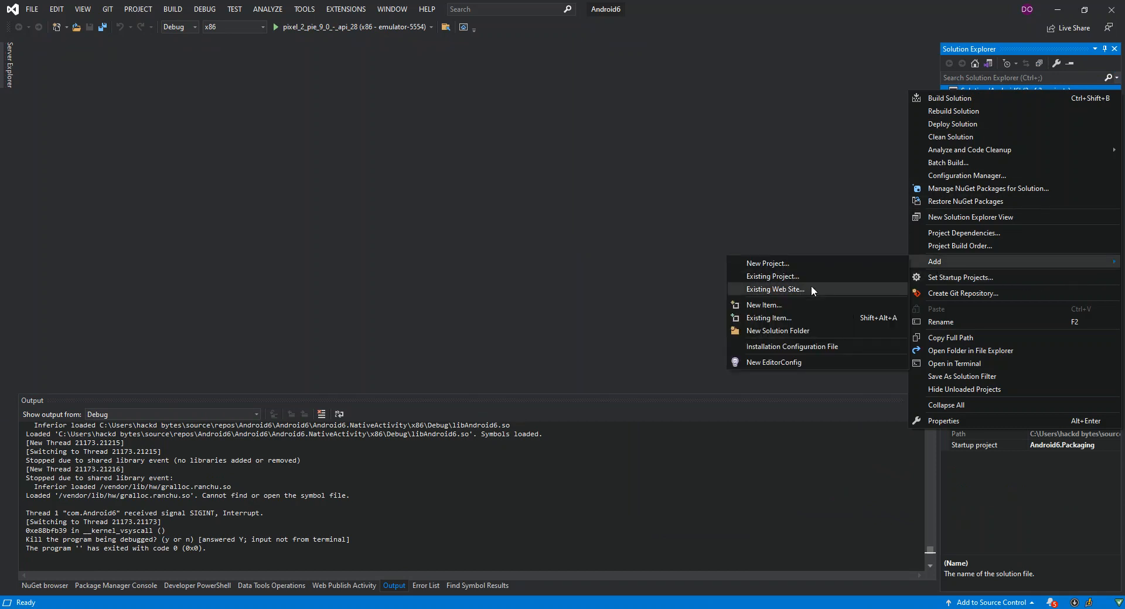
click(767, 264)
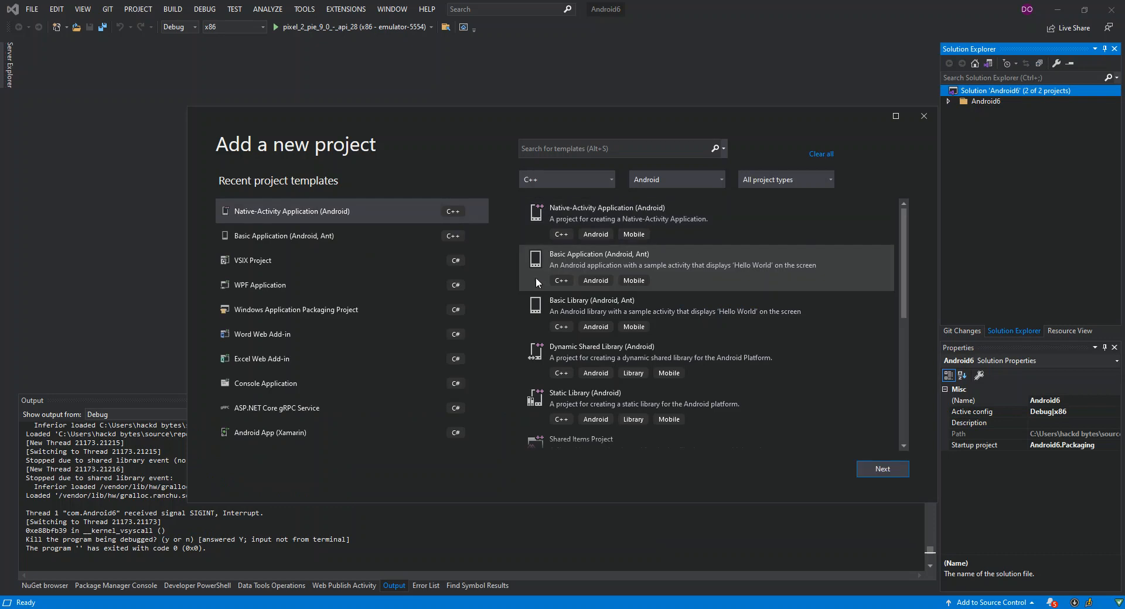
click(682, 266)
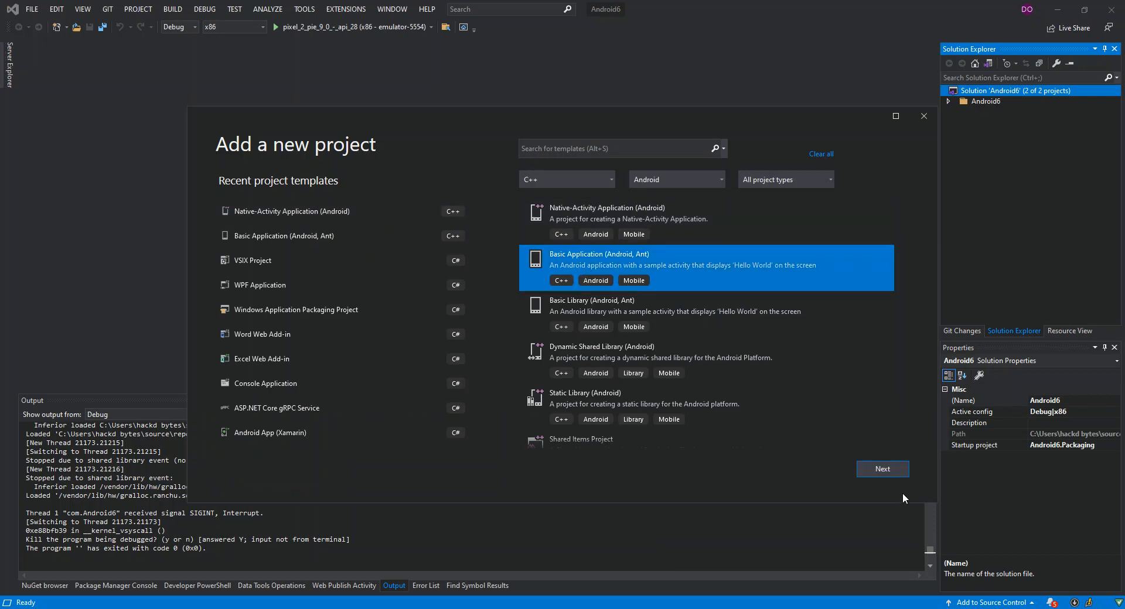
click(883, 468)
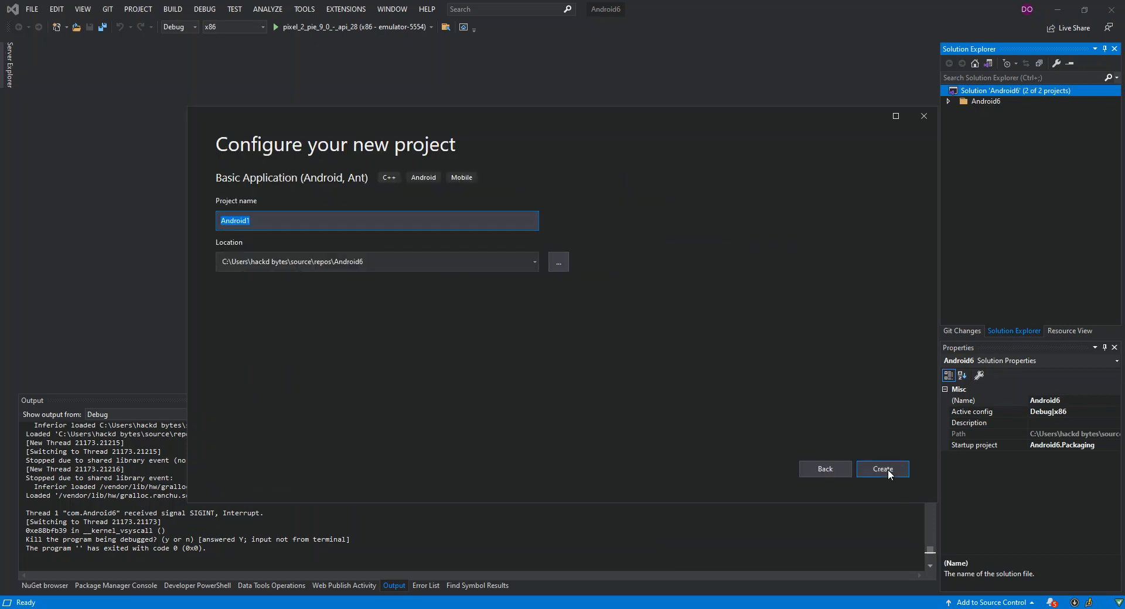
click(881, 468)
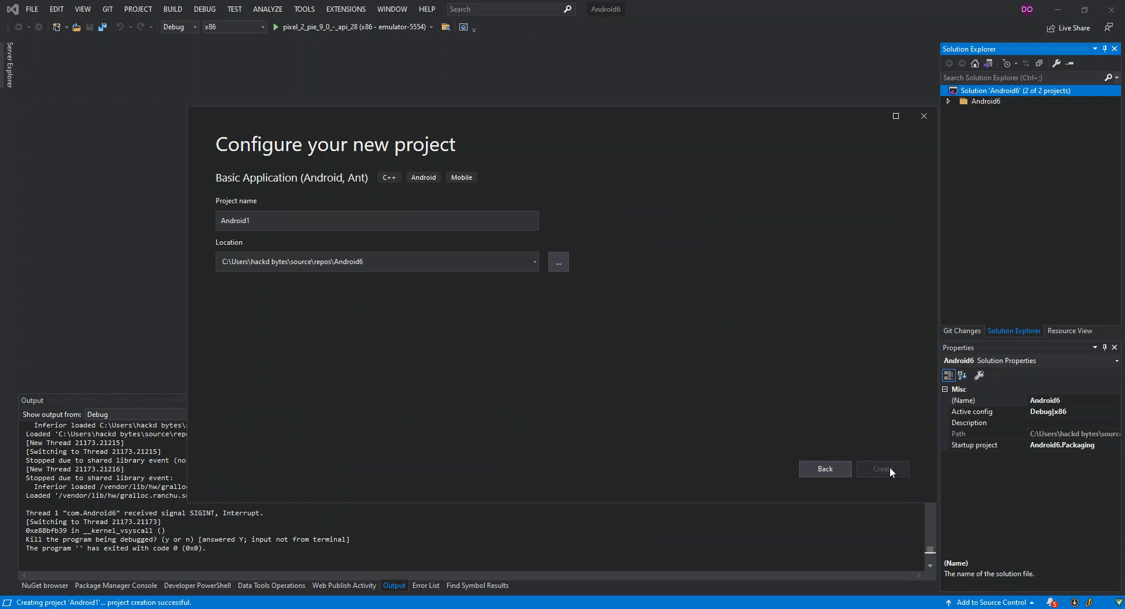
click(882, 470)
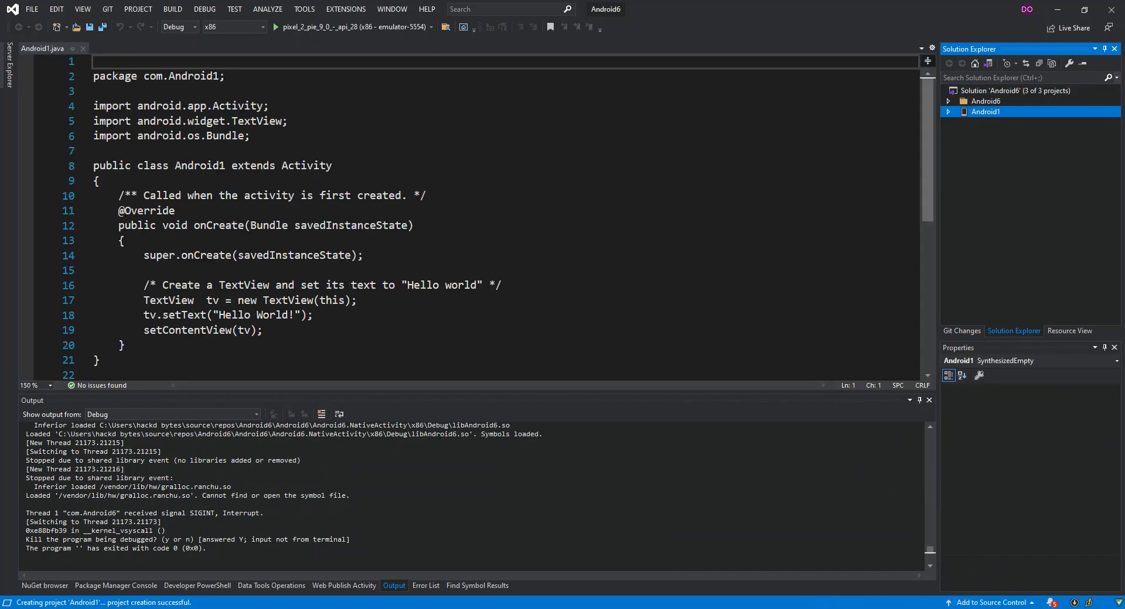
mouse_move(191, 89)
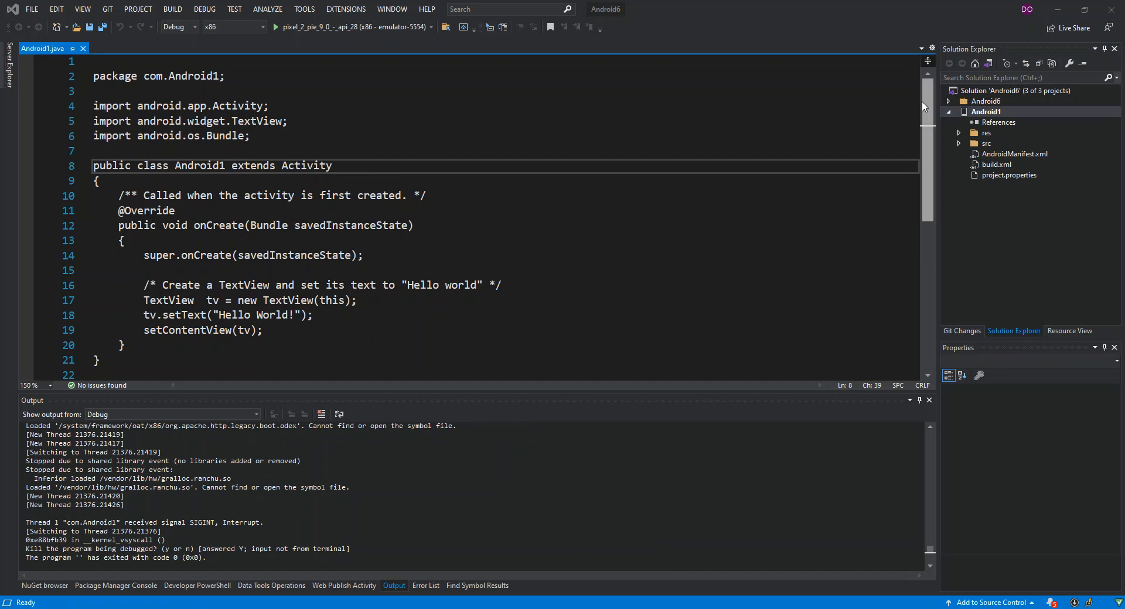
mouse_move(160, 144)
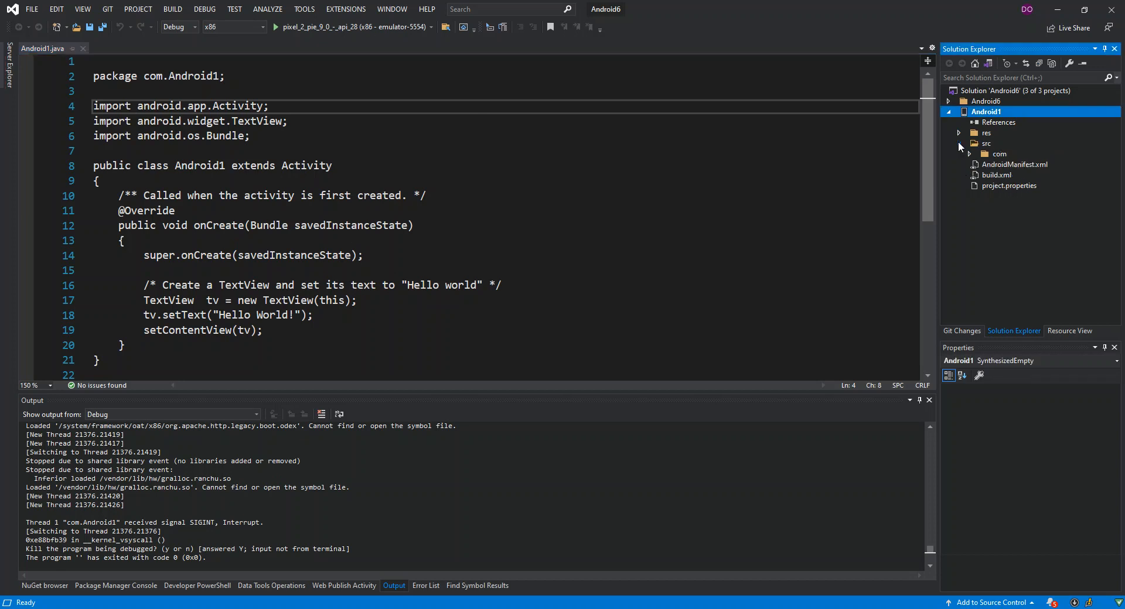
Step: Expand src > com > Android1 in Solution Explorer to show Android1.java
click(970, 143)
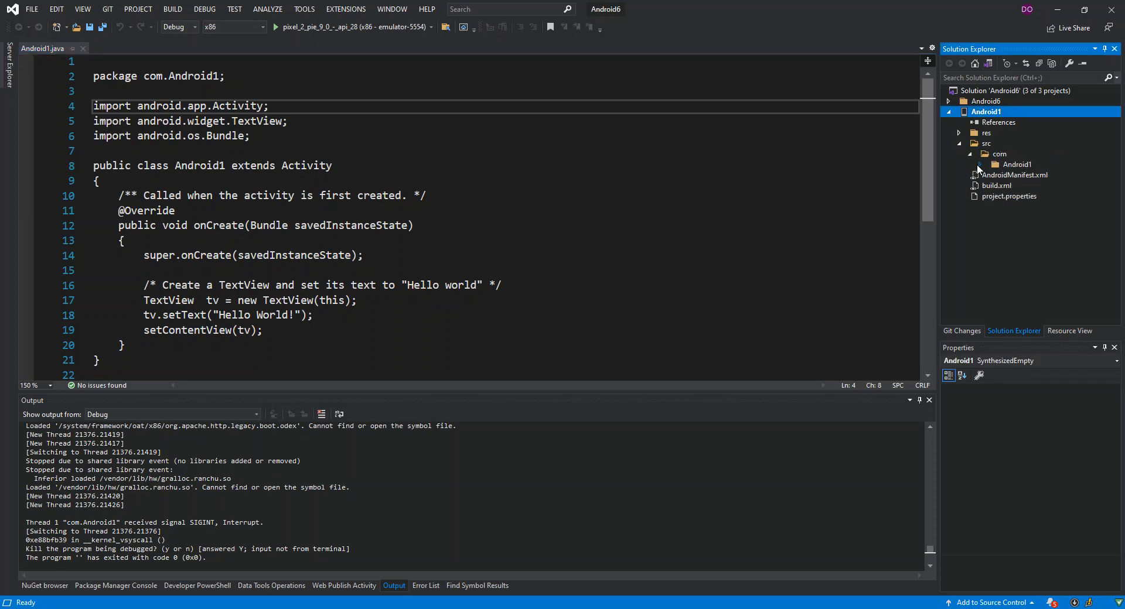
click(1008, 164)
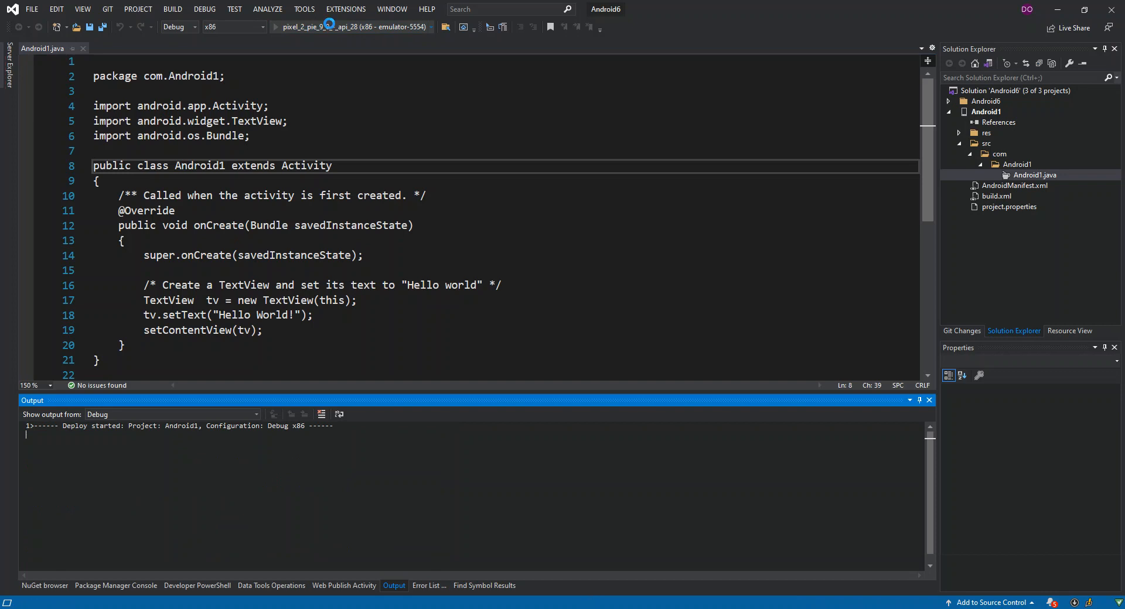
Step: Run Android1 on the emulator to show Hello World!, then stop debugging
click(331, 27)
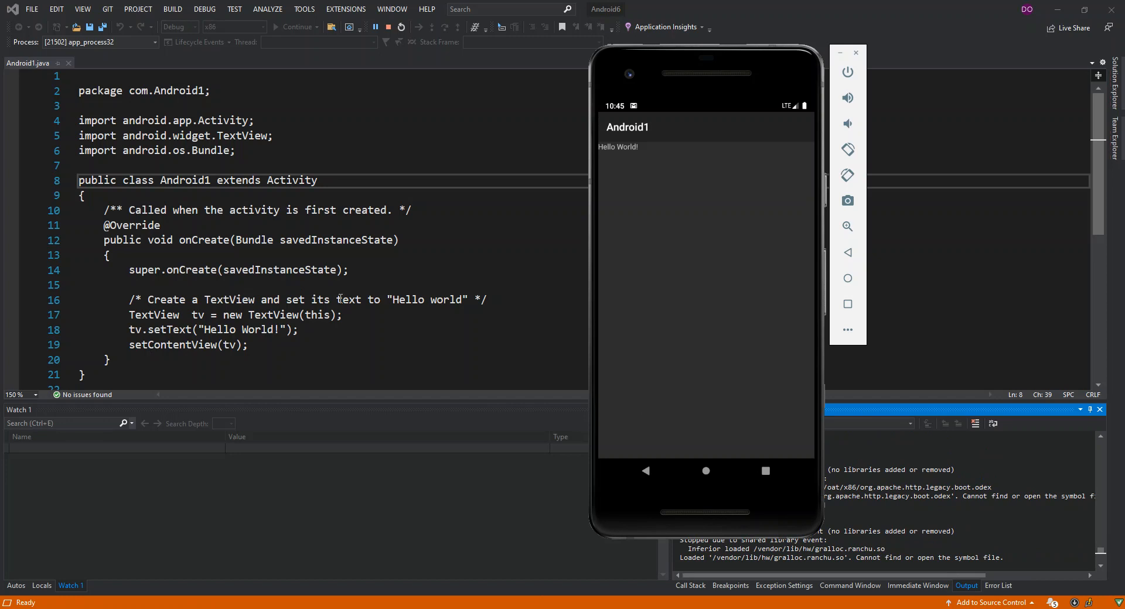
mouse_move(450, 321)
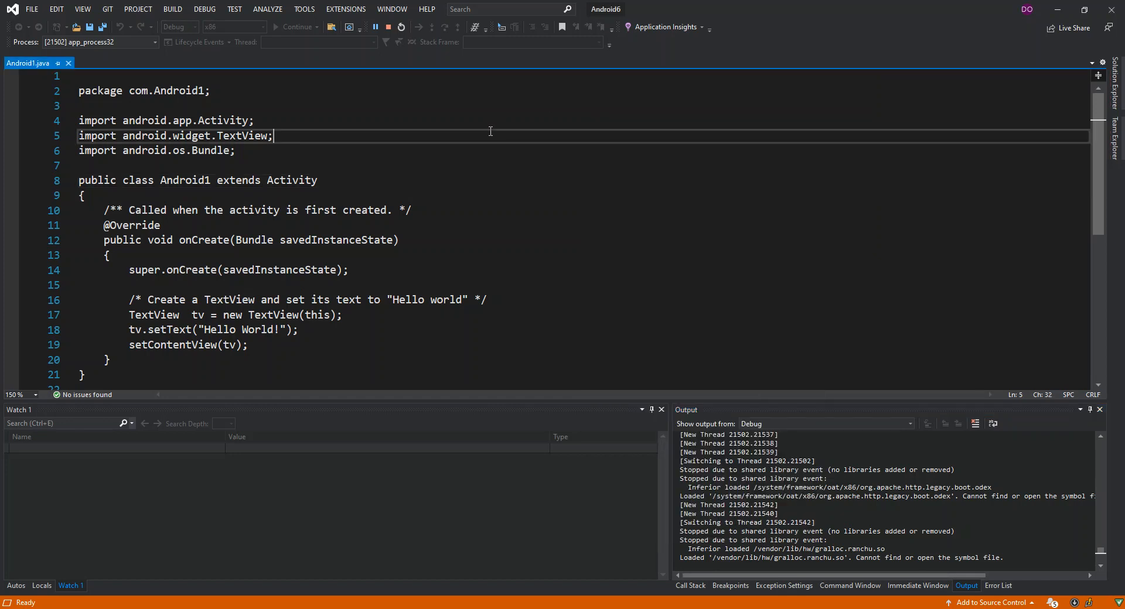
click(389, 27)
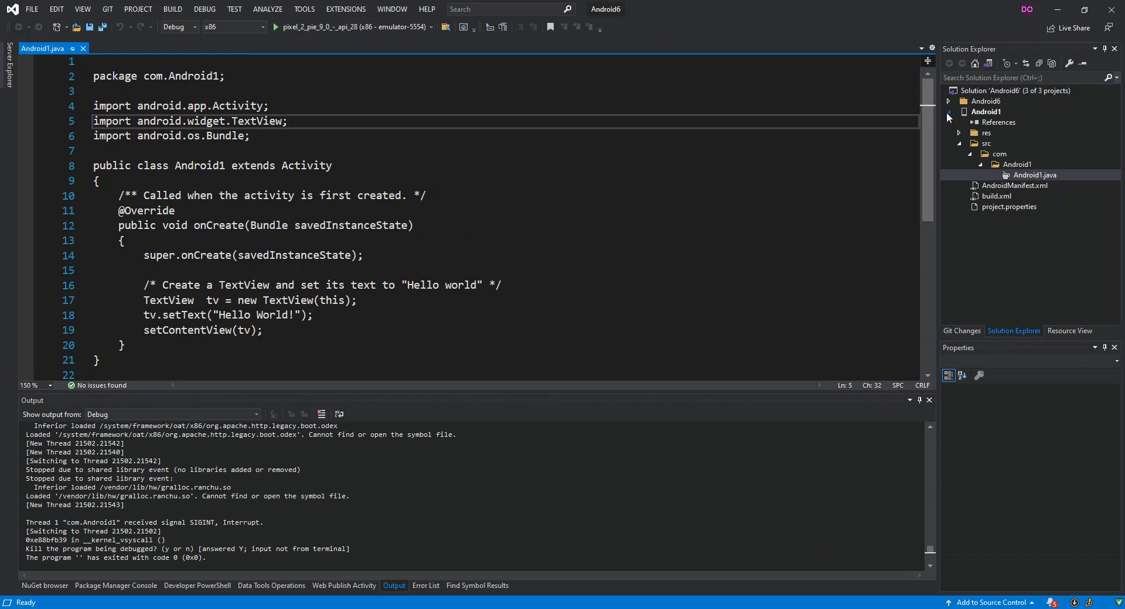
Step: Collapse the Android1 project tree in Solution Explorer
click(986, 112)
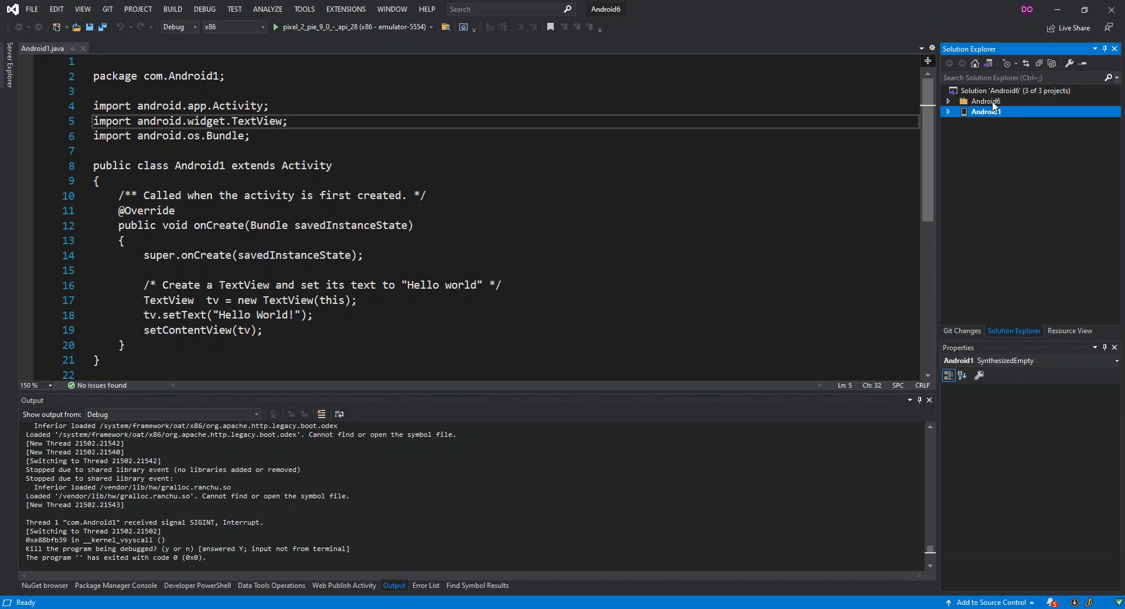
mouse_move(996, 108)
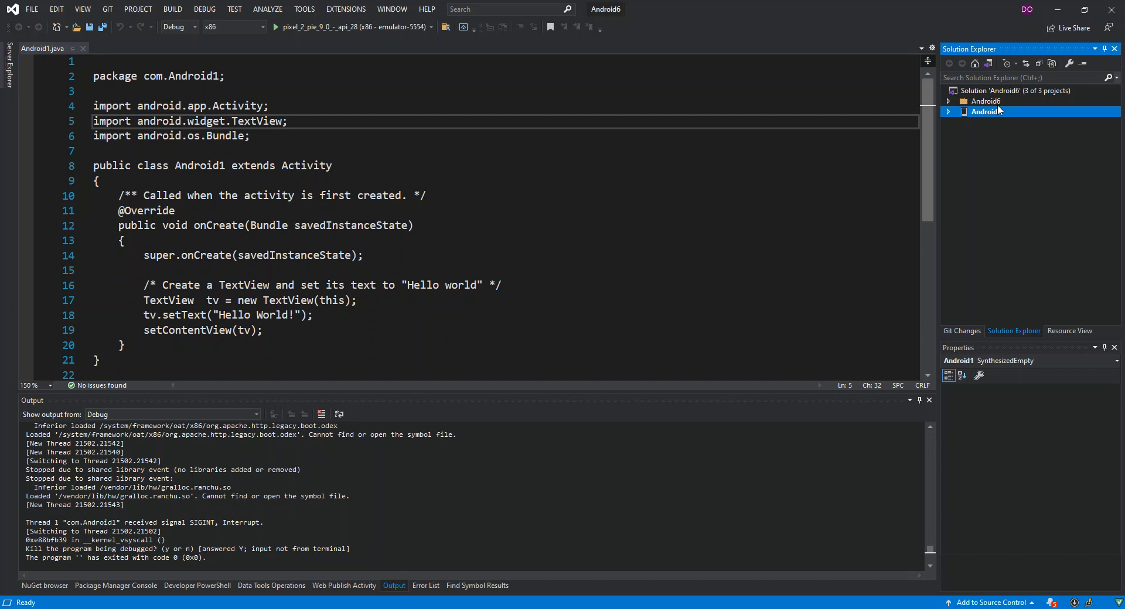